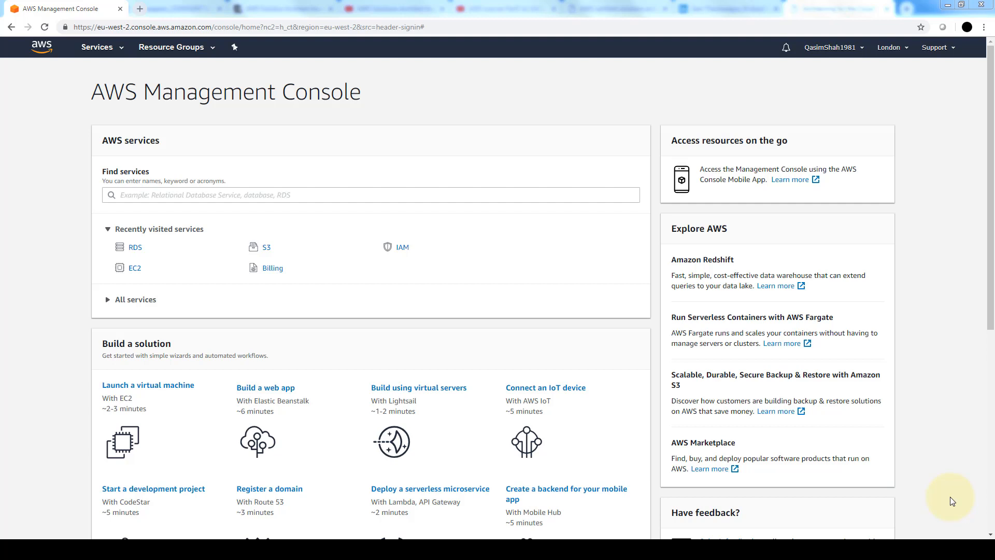
{"action": "mouse_move", "coordinate": [11, 72]}
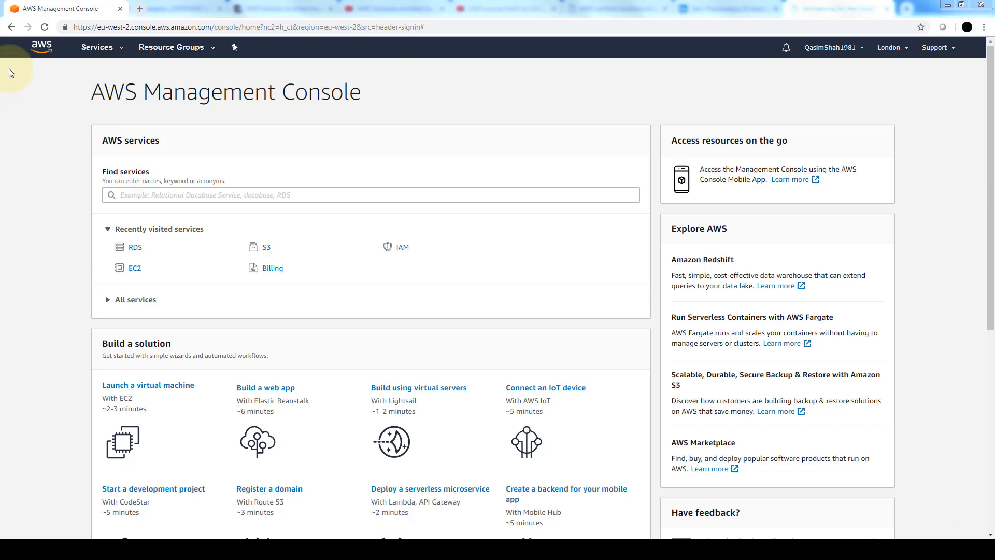
Open the VPC service dashboard for the London region from Services.
{"action": "left_click", "coordinate": [97, 47]}
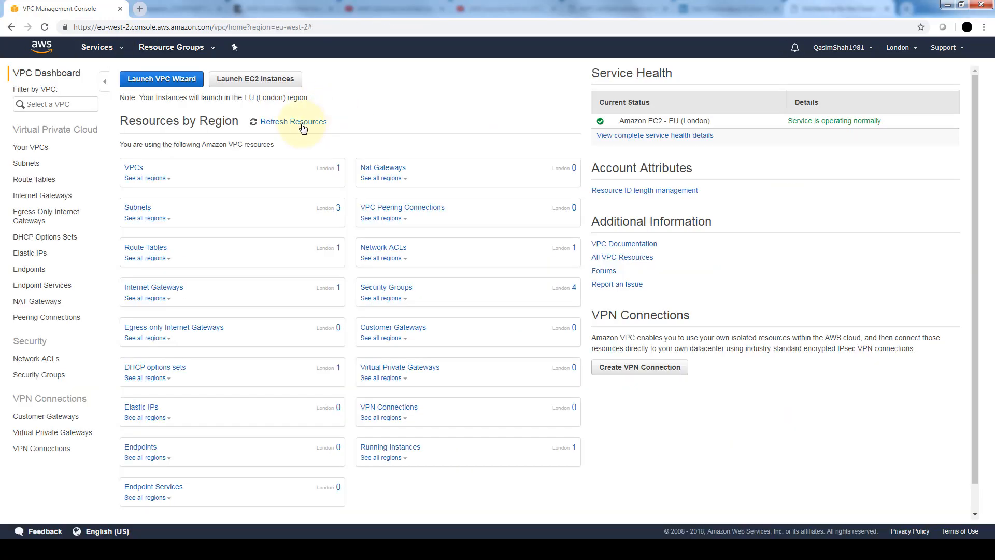
{"action": "mouse_move", "coordinate": [213, 112]}
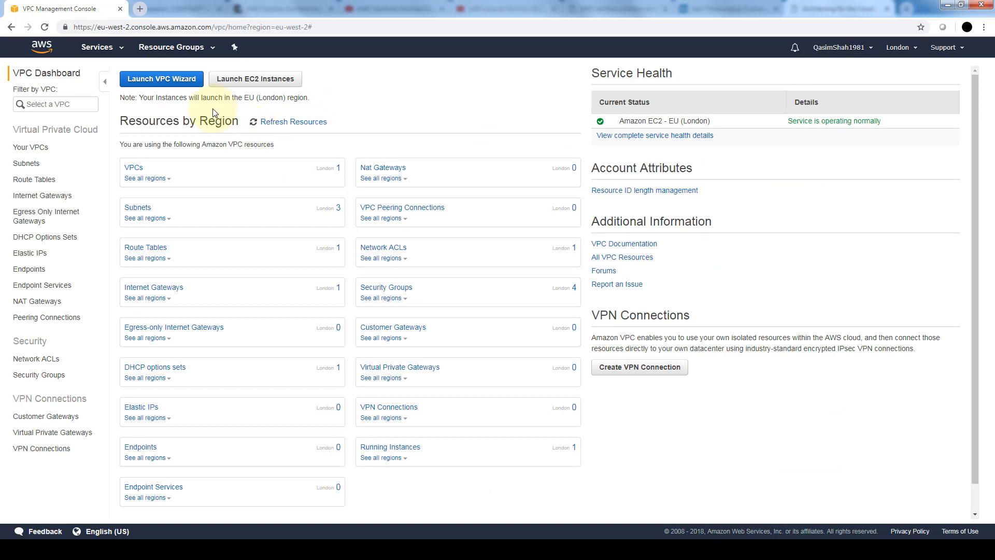
Launch the VPC Wizard from the VPC Dashboard.
{"action": "left_click", "coordinate": [161, 79]}
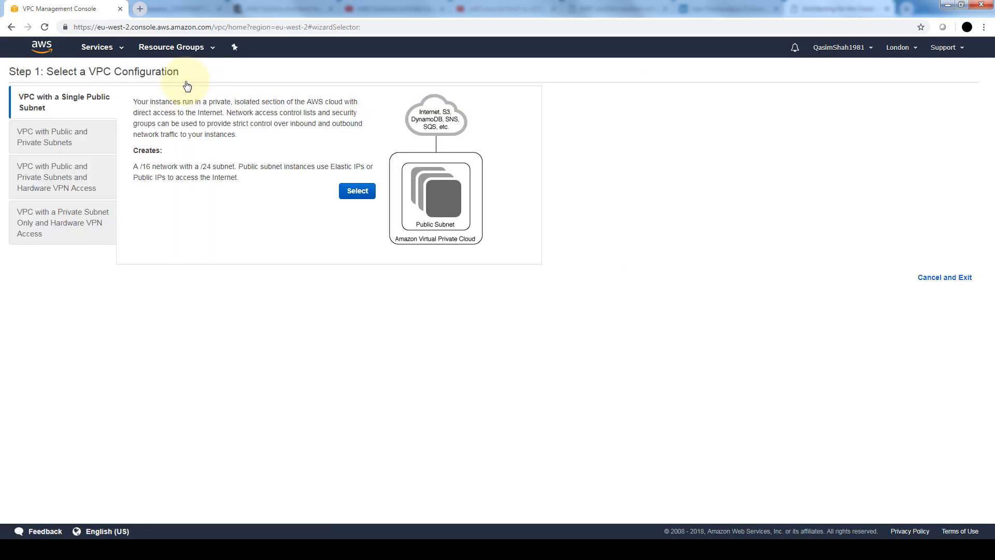
{"action": "mouse_move", "coordinate": [104, 133]}
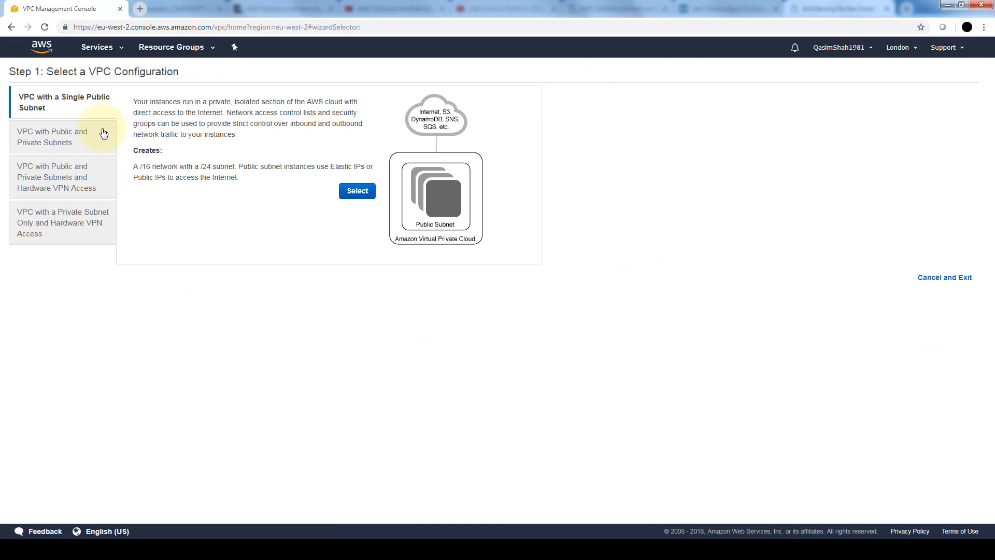
{"action": "mouse_move", "coordinate": [124, 127]}
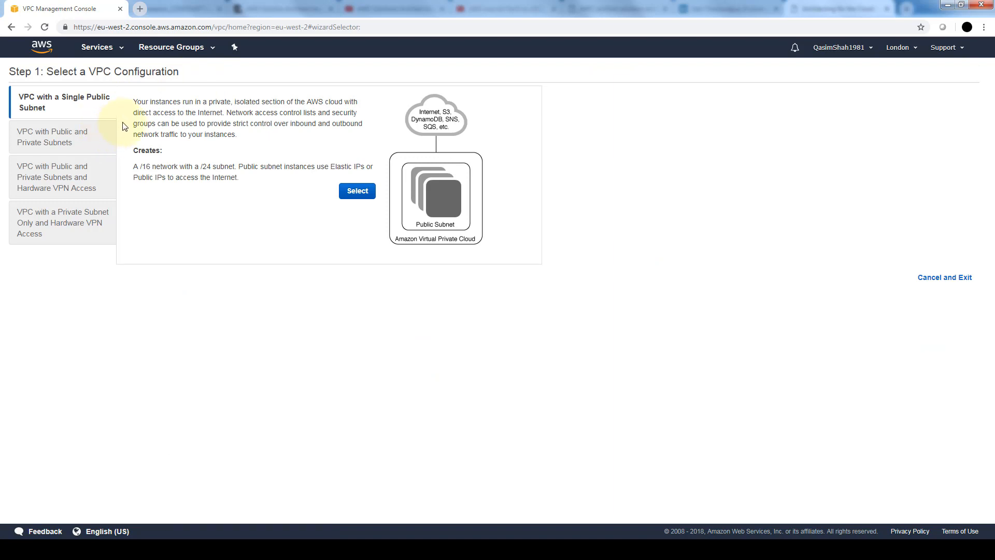
{"action": "mouse_move", "coordinate": [104, 115]}
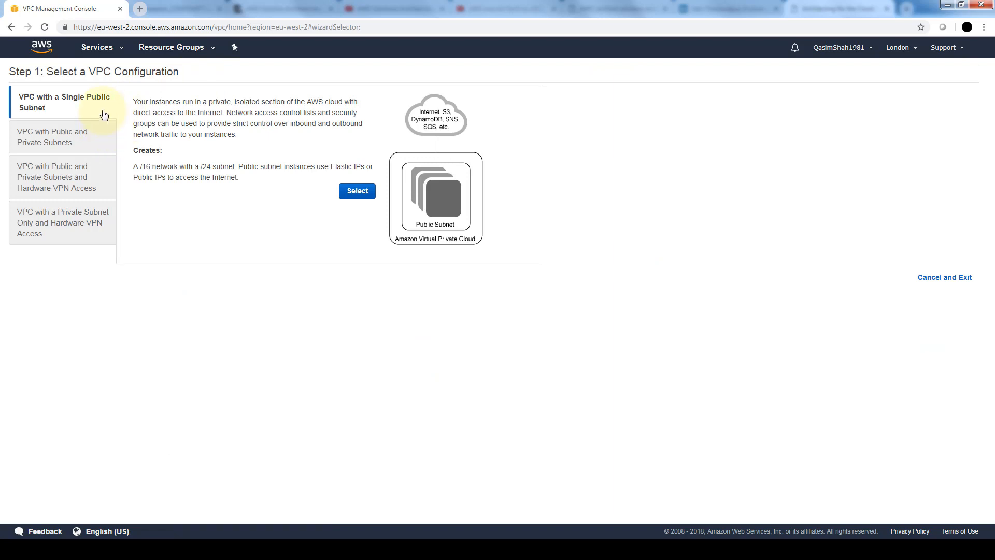
{"action": "mouse_move", "coordinate": [99, 137]}
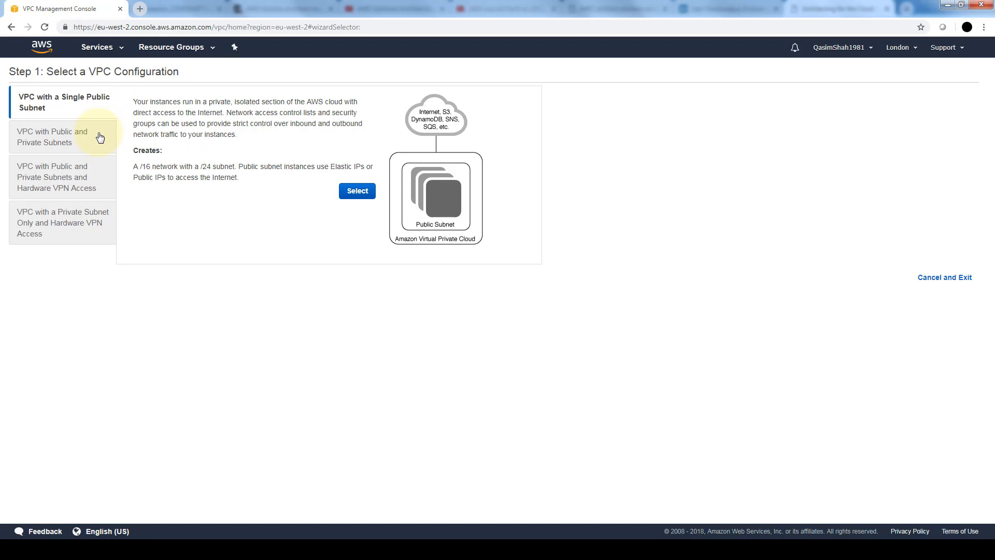
{"action": "mouse_move", "coordinate": [102, 176]}
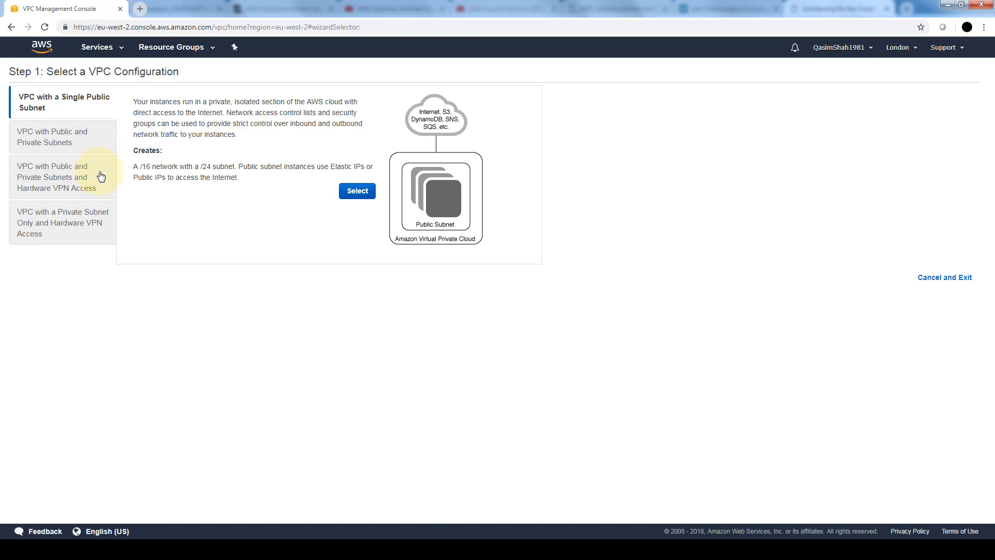
{"action": "mouse_move", "coordinate": [101, 236]}
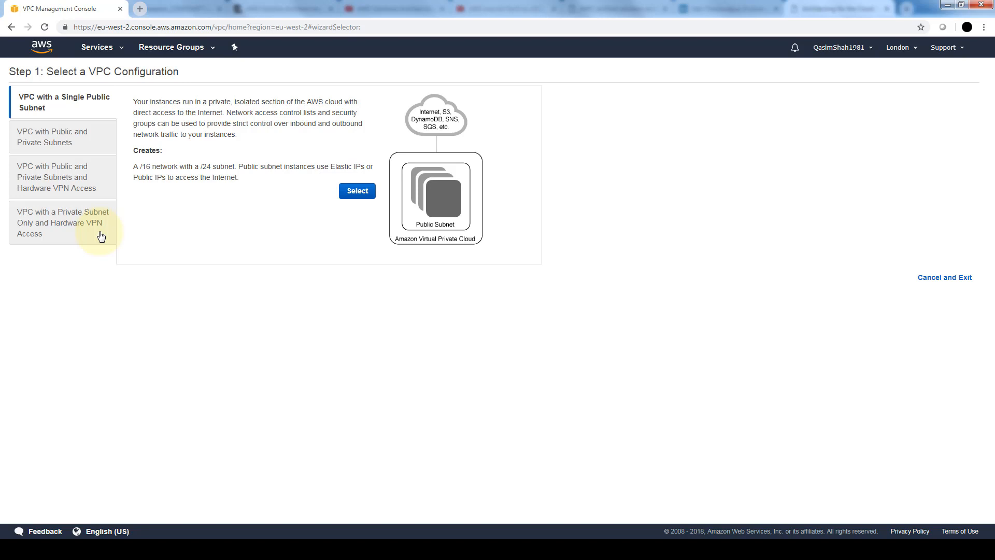
{"action": "mouse_move", "coordinate": [94, 167]}
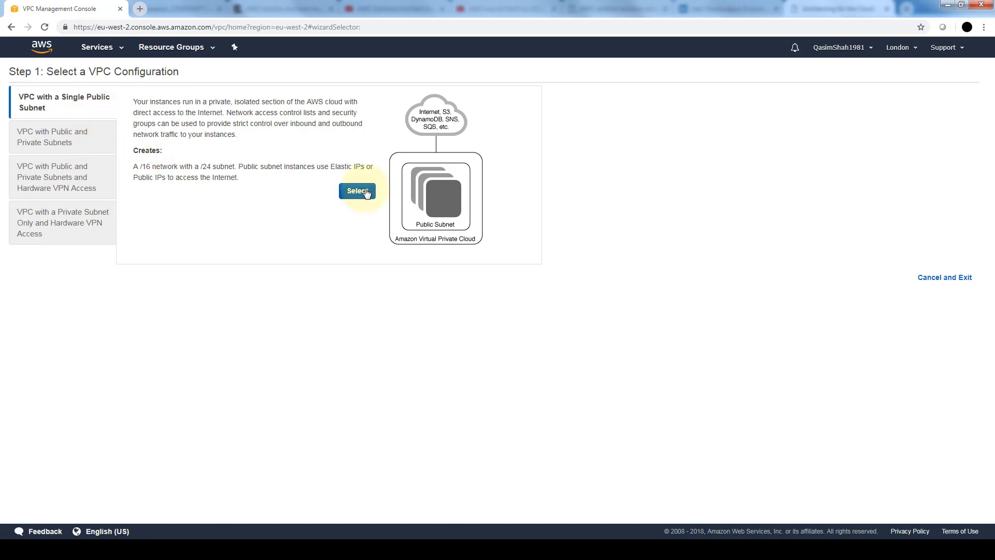
Choose the single-public-subnet layout, name the VPC QasimVPC, and keep No Preference availability zone.
{"action": "left_click", "coordinate": [357, 190]}
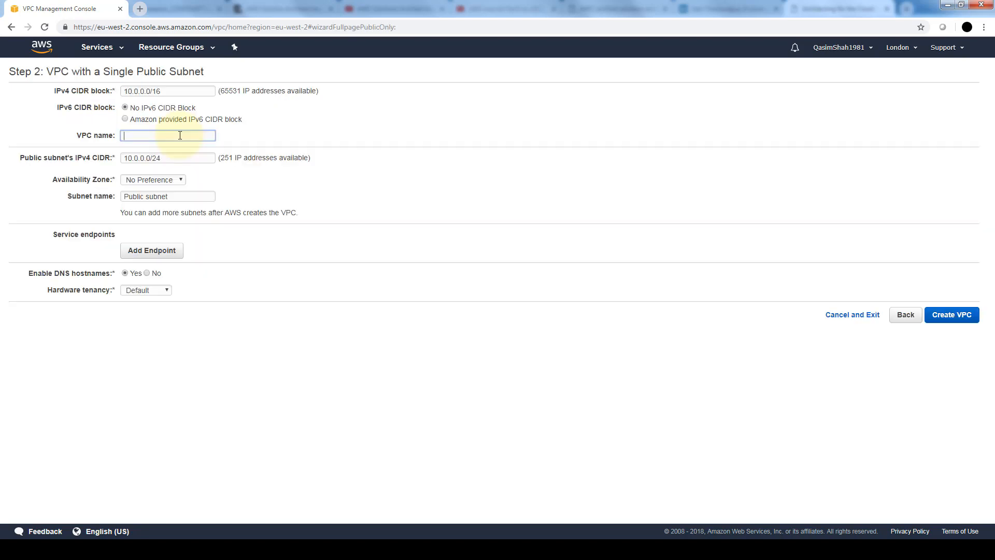
{"action": "type", "text": "QasimVPC"}
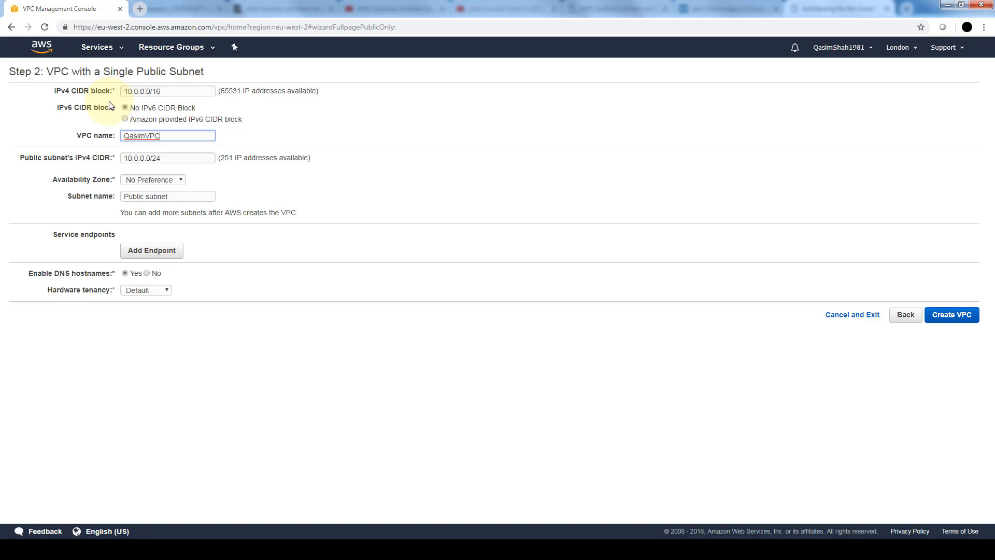
{"action": "mouse_move", "coordinate": [79, 102]}
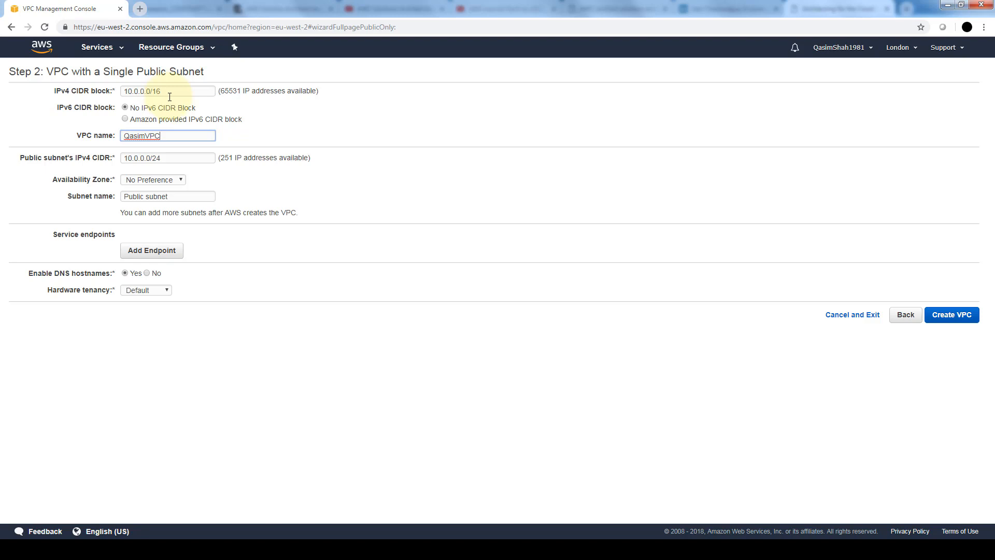
{"action": "mouse_move", "coordinate": [204, 103]}
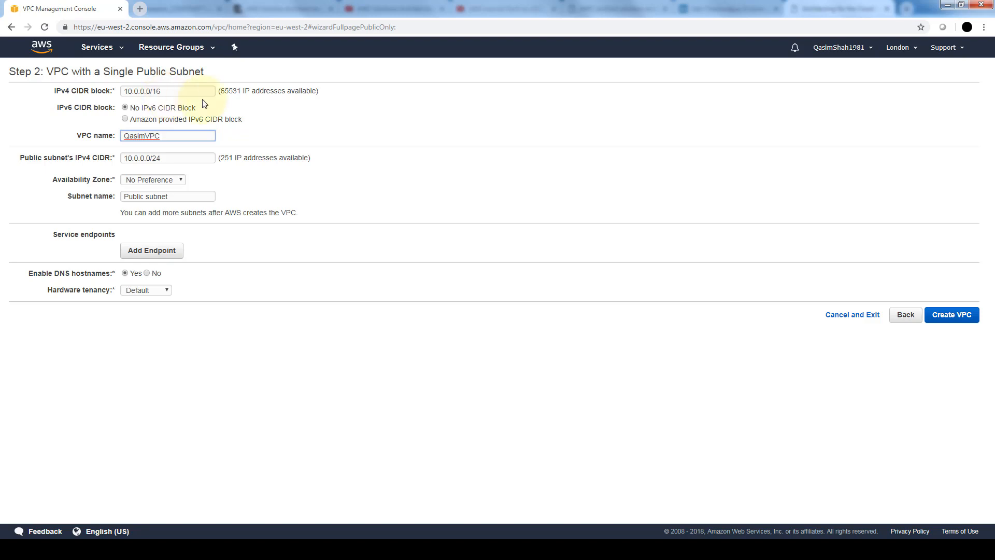
{"action": "mouse_move", "coordinate": [233, 102]}
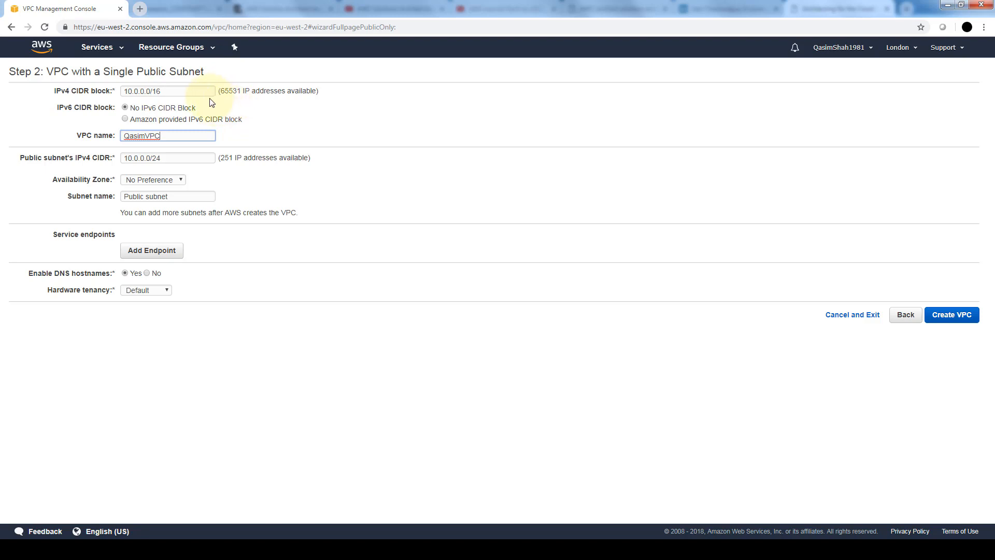
{"action": "mouse_move", "coordinate": [213, 81]}
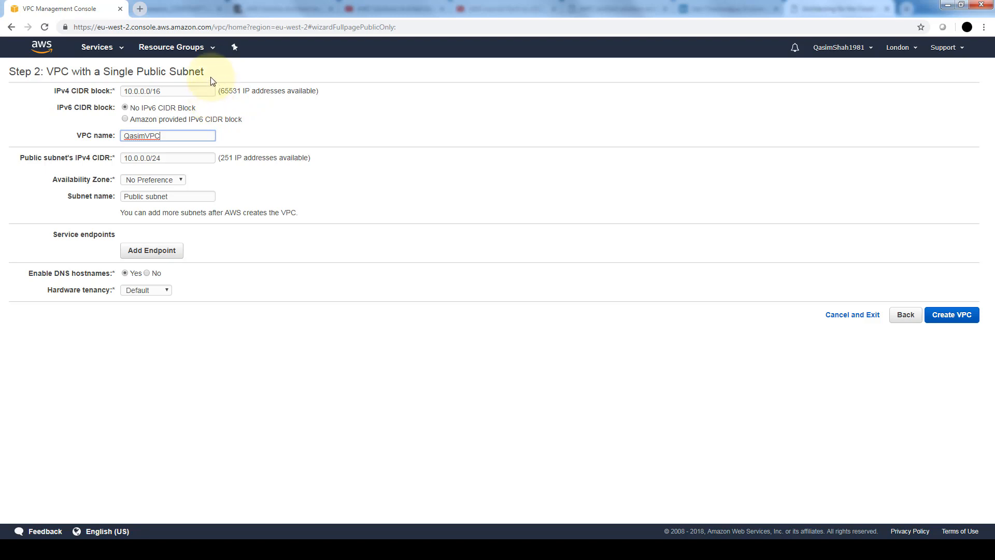
{"action": "mouse_move", "coordinate": [203, 90]}
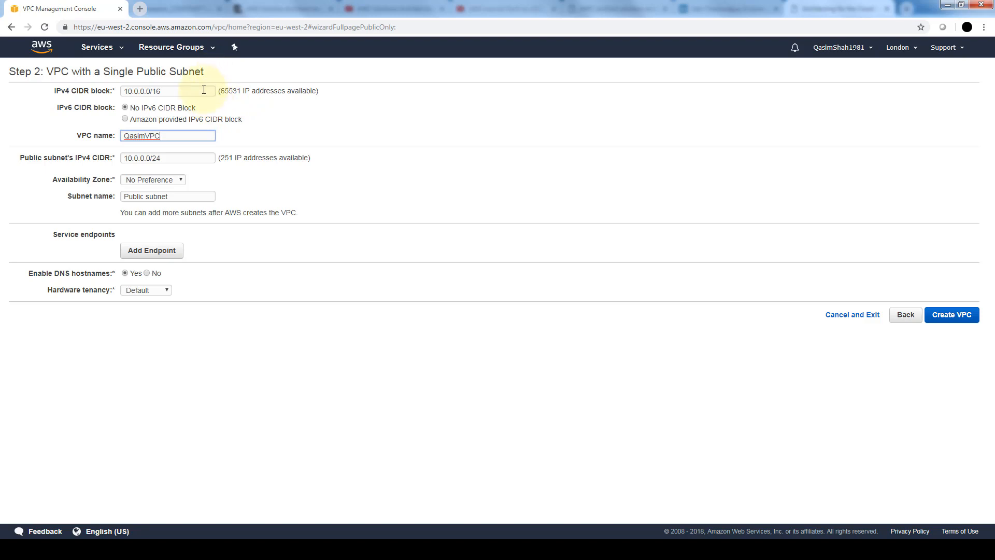
{"action": "left_click", "coordinate": [152, 180]}
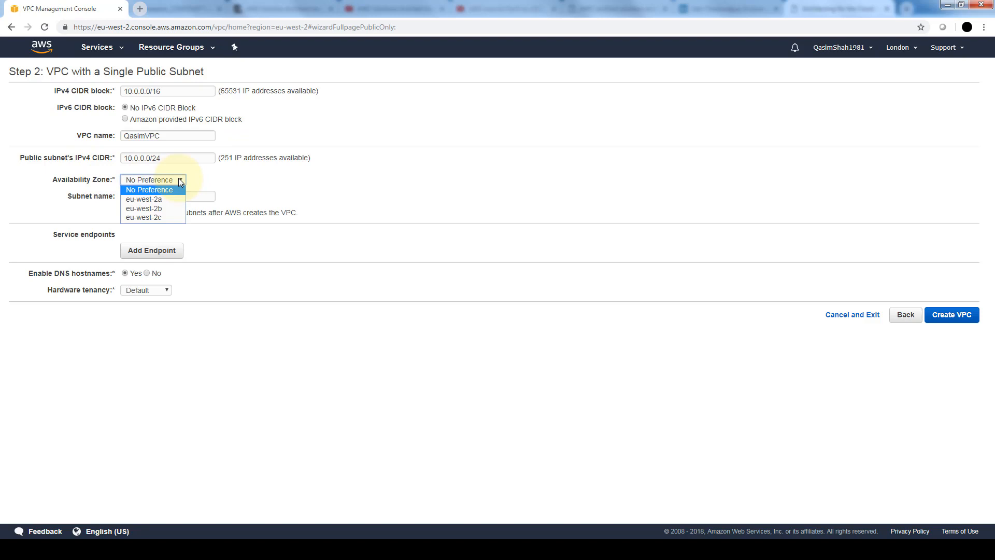
{"action": "mouse_move", "coordinate": [144, 199]}
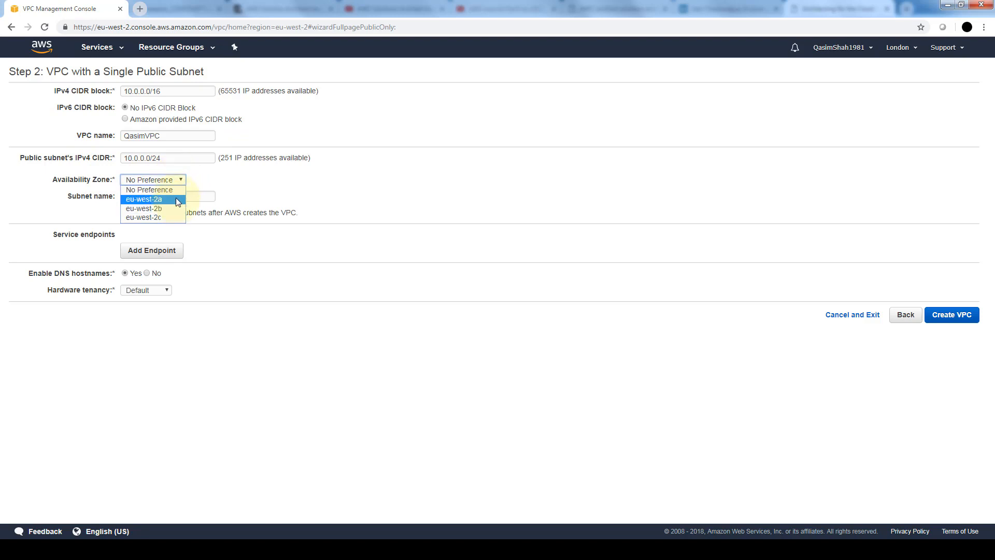
{"action": "mouse_move", "coordinate": [534, 112]}
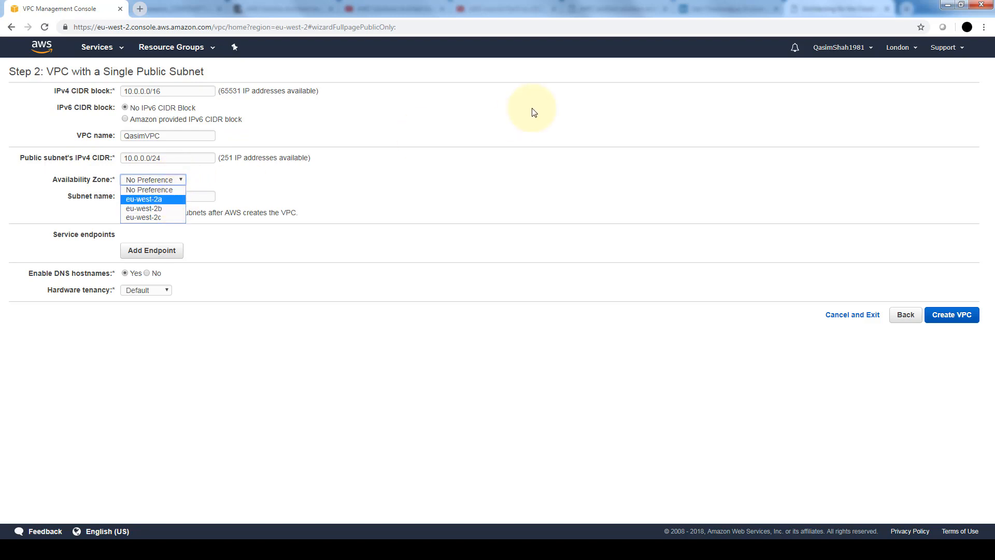
{"action": "mouse_move", "coordinate": [149, 189]}
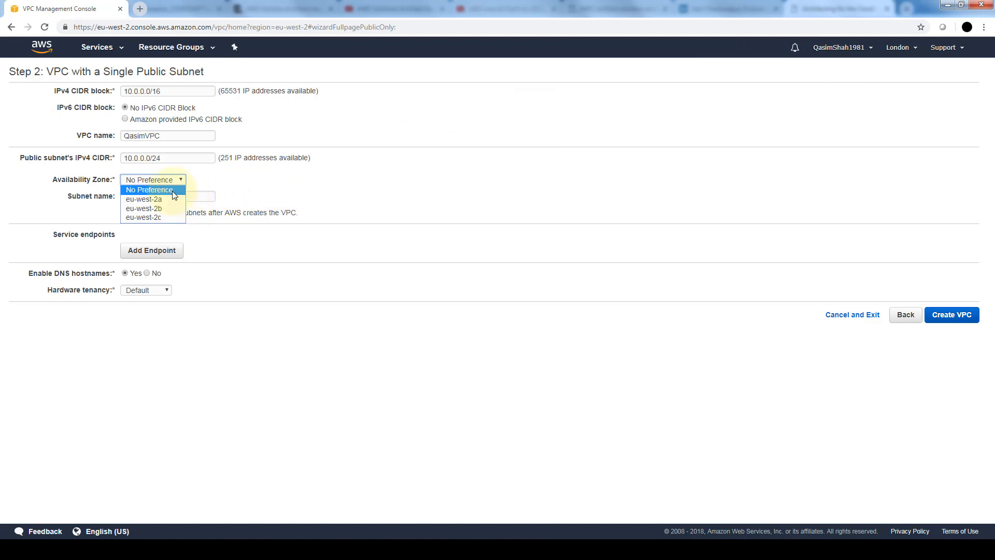
{"action": "left_click", "coordinate": [149, 189]}
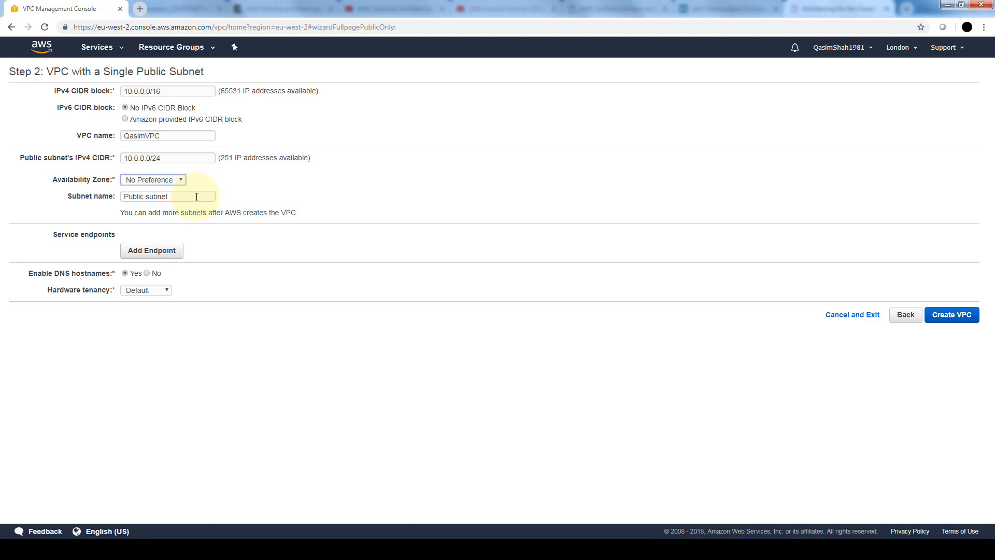
{"action": "mouse_move", "coordinate": [206, 198]}
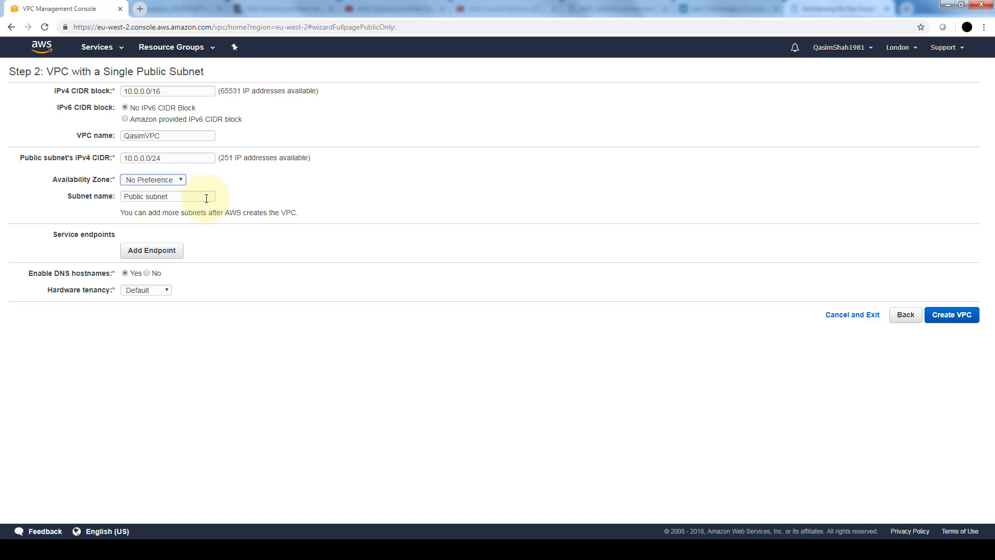
Add a com.amazonaws.eu-west-2.s3 endpoint on the Public subnet with Full Access policy.
{"action": "left_click", "coordinate": [150, 250]}
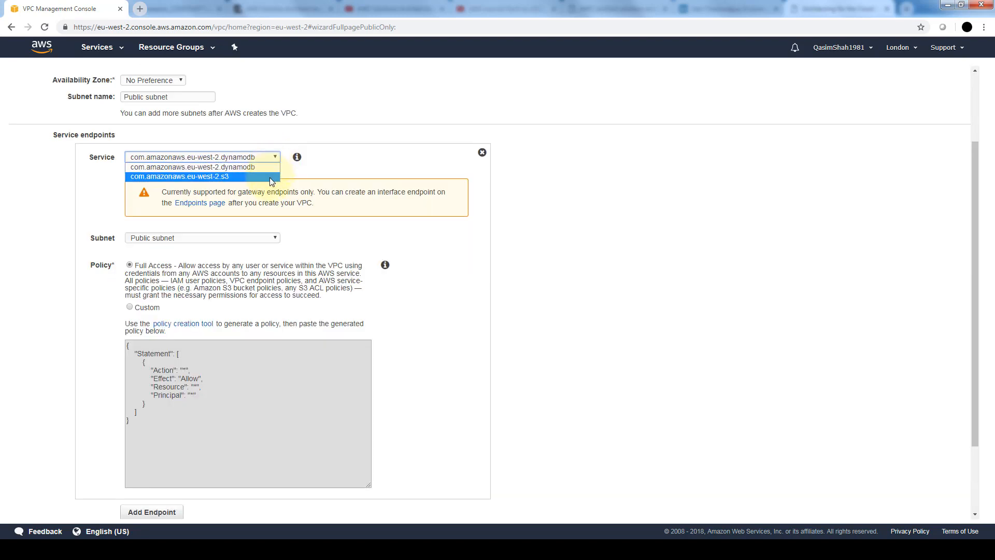
{"action": "left_click", "coordinate": [180, 175]}
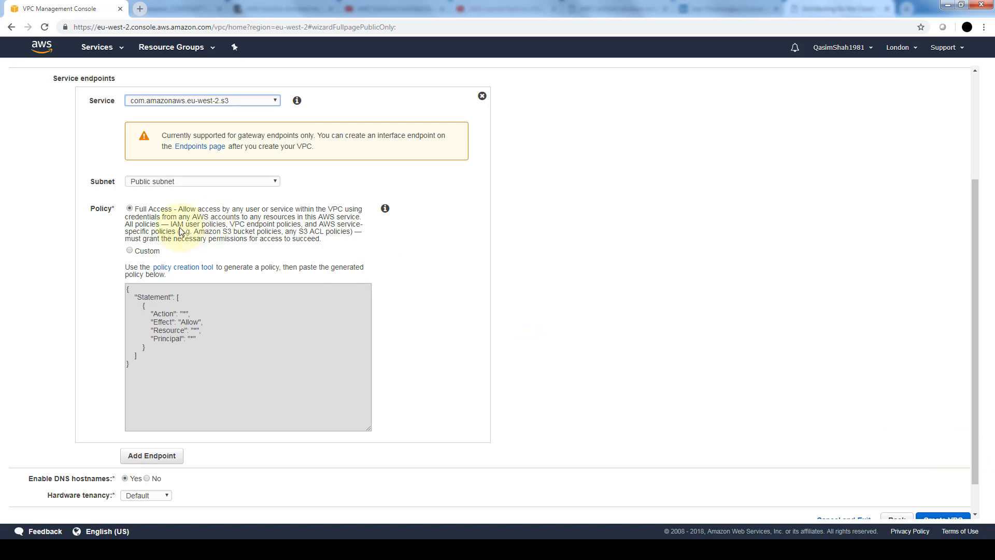
{"action": "mouse_move", "coordinate": [150, 254]}
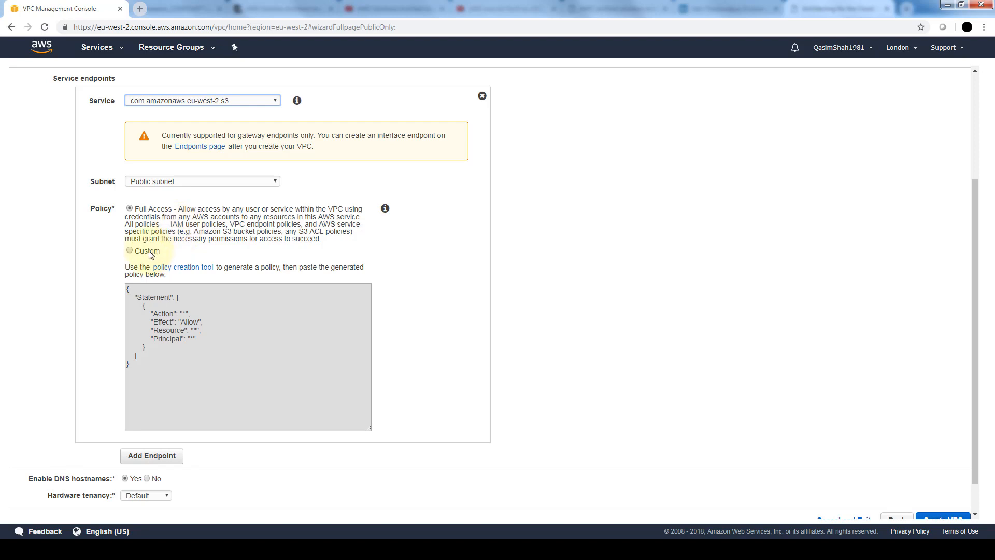
{"action": "mouse_move", "coordinate": [137, 266]}
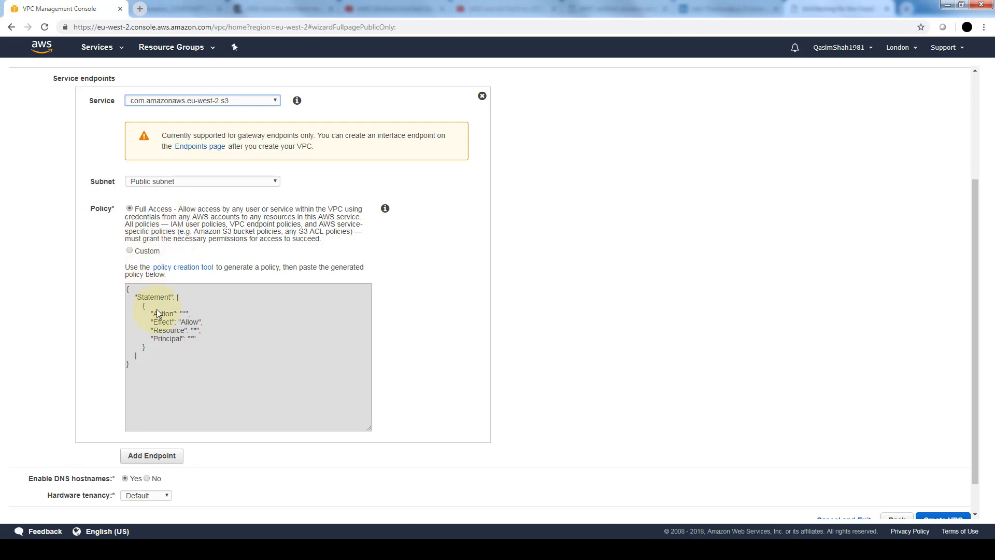
{"action": "mouse_move", "coordinate": [186, 336]}
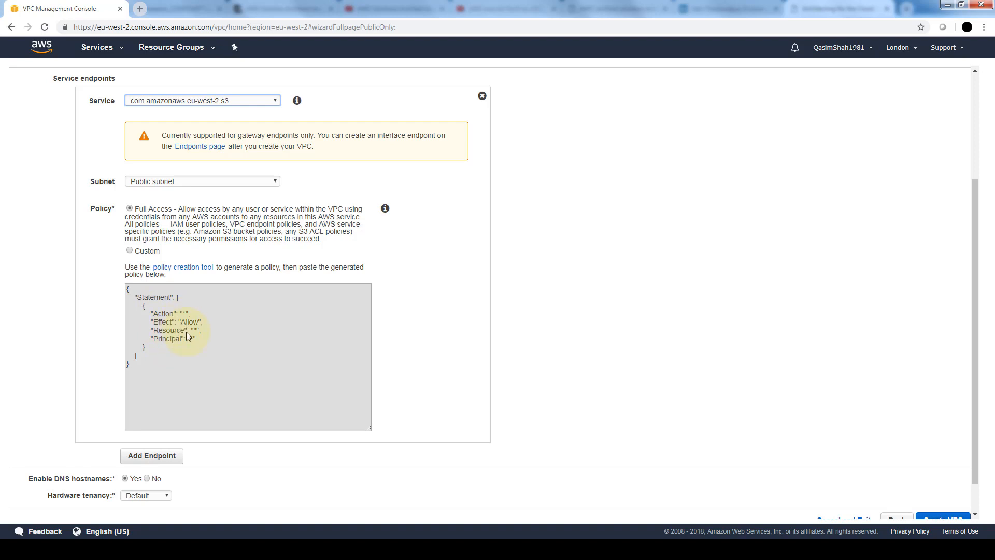
{"action": "mouse_move", "coordinate": [193, 279]}
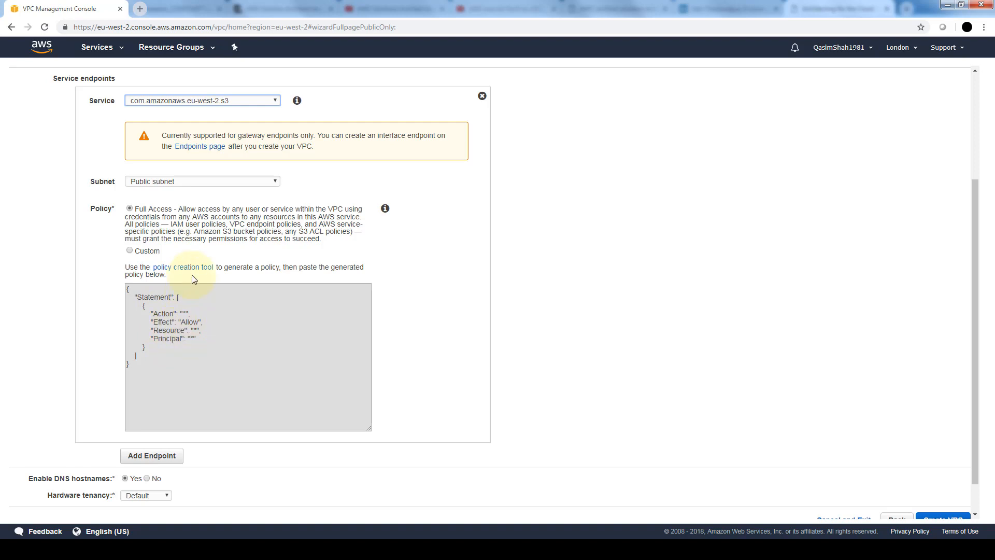
{"action": "mouse_move", "coordinate": [494, 255]}
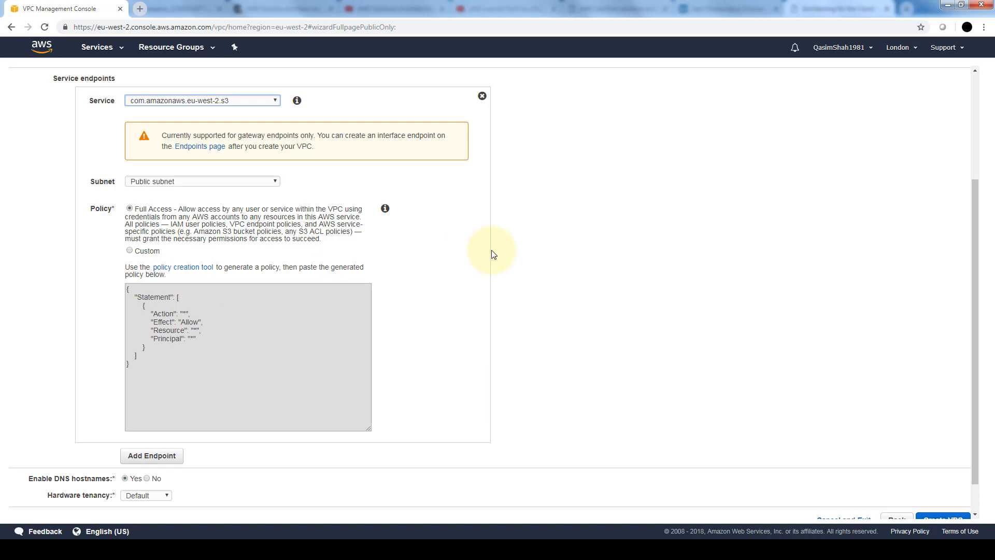
{"action": "scroll", "scroll_direction": "down", "scroll_amount": 3}
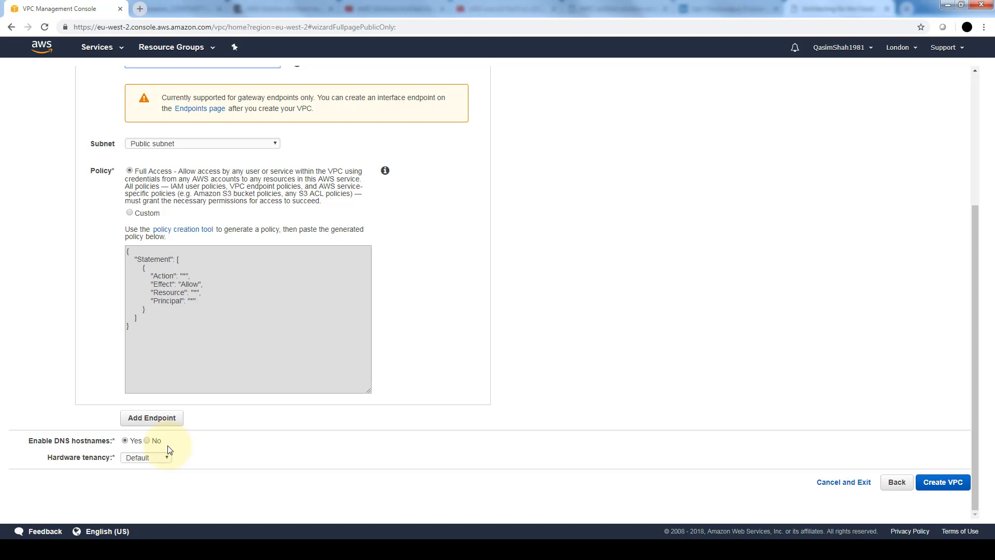
Keep Default hardware tenancy and create QasimVPC with CIDR 10.0.0.0/16.
{"action": "left_click", "coordinate": [146, 457]}
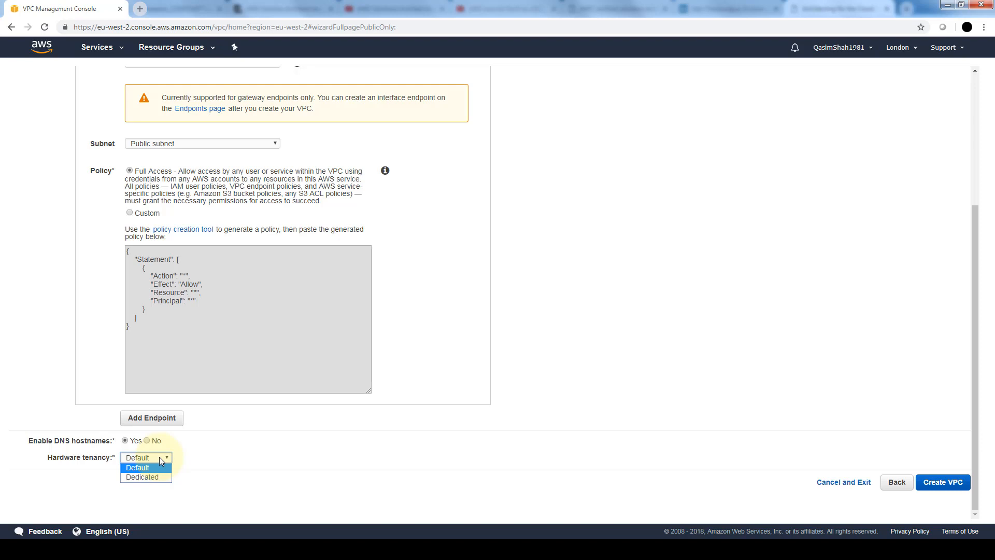
{"action": "left_click", "coordinate": [942, 481]}
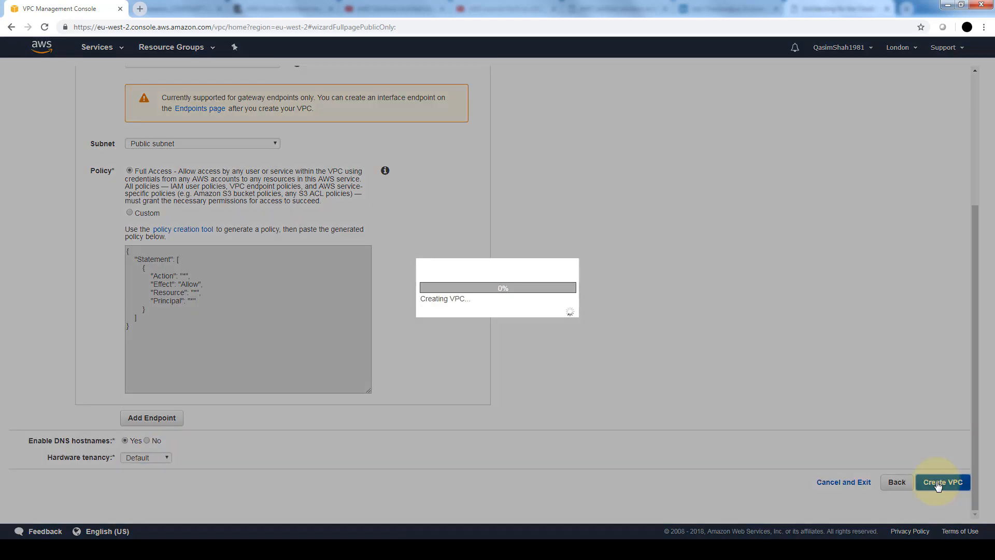
{"action": "left_click", "coordinate": [942, 481]}
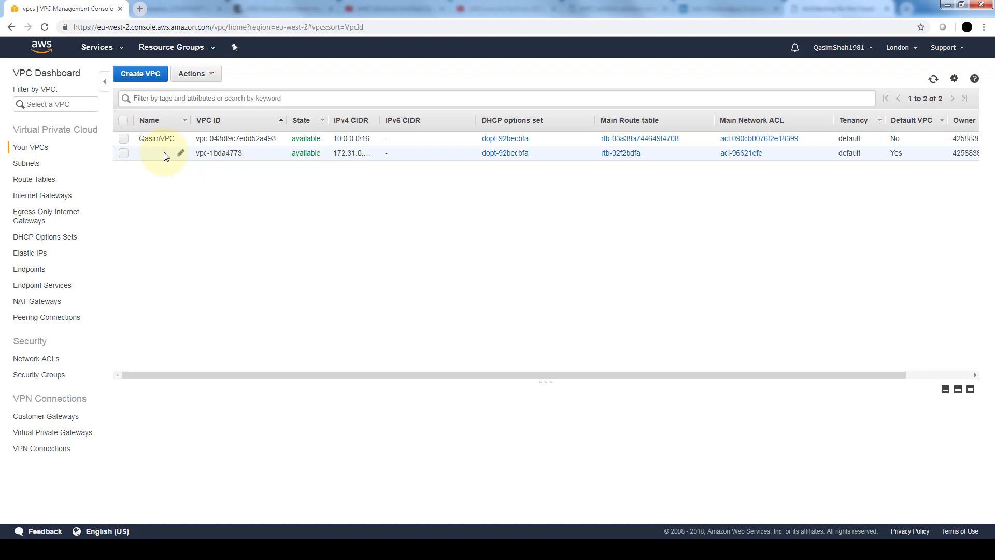
{"action": "mouse_move", "coordinate": [30, 147]}
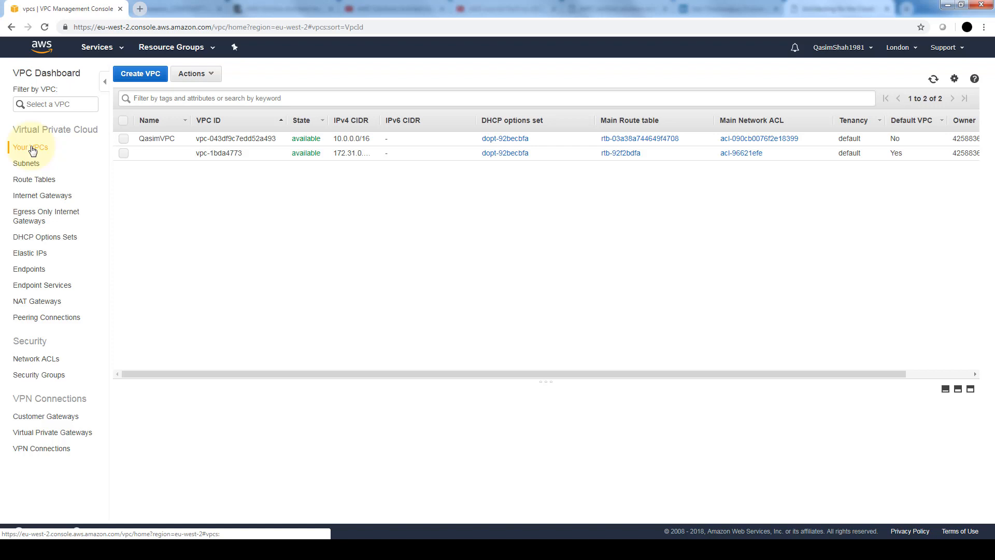
{"action": "mouse_move", "coordinate": [87, 317]}
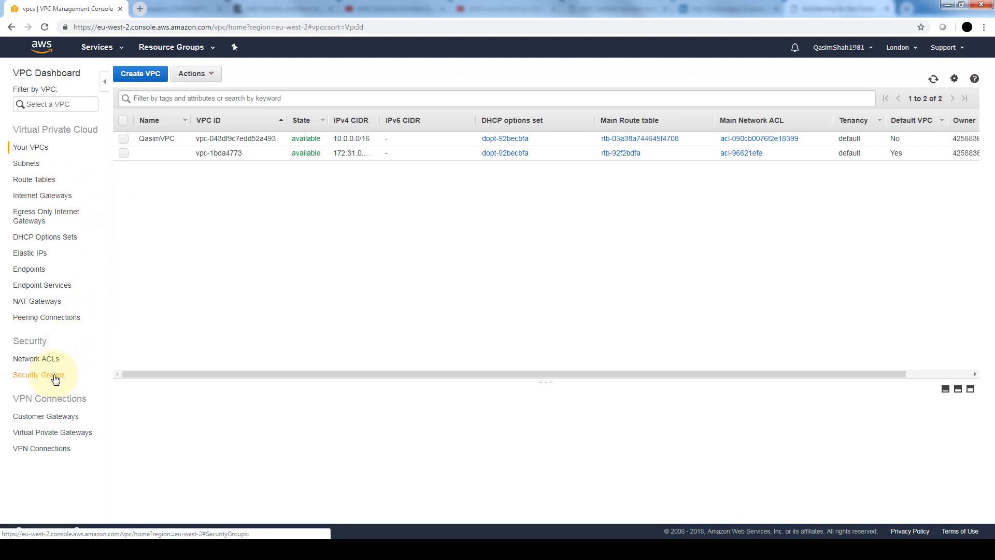
Create security group QasimWebServer in QasimVPC described 'testing', then check its inbound and outbound rules.
{"action": "left_click", "coordinate": [39, 374]}
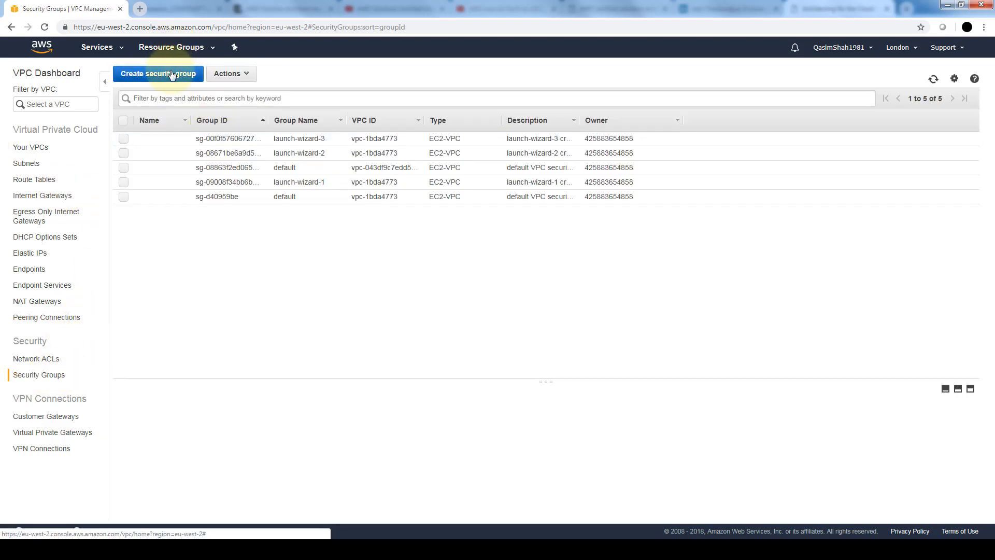
{"action": "left_click", "coordinate": [158, 73]}
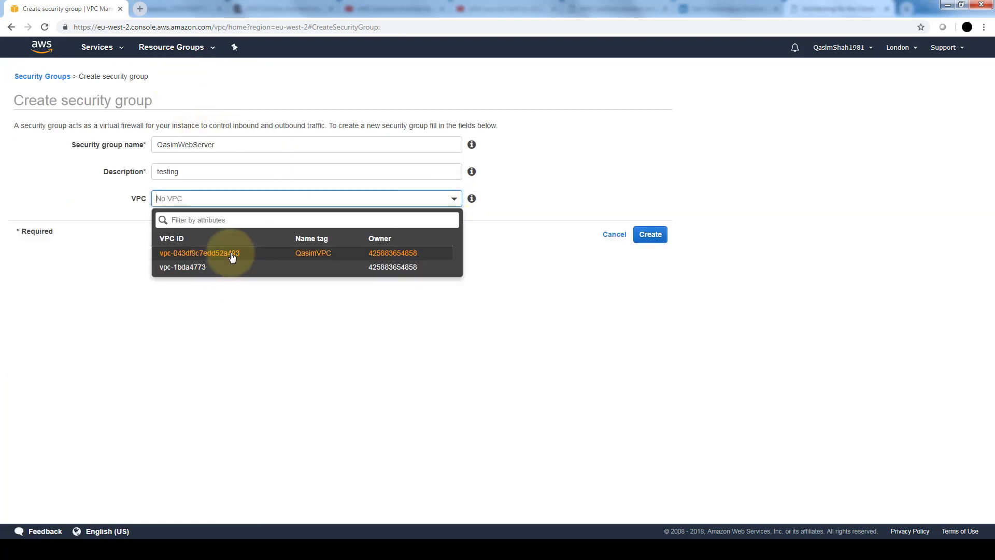
{"action": "left_click", "coordinate": [203, 253]}
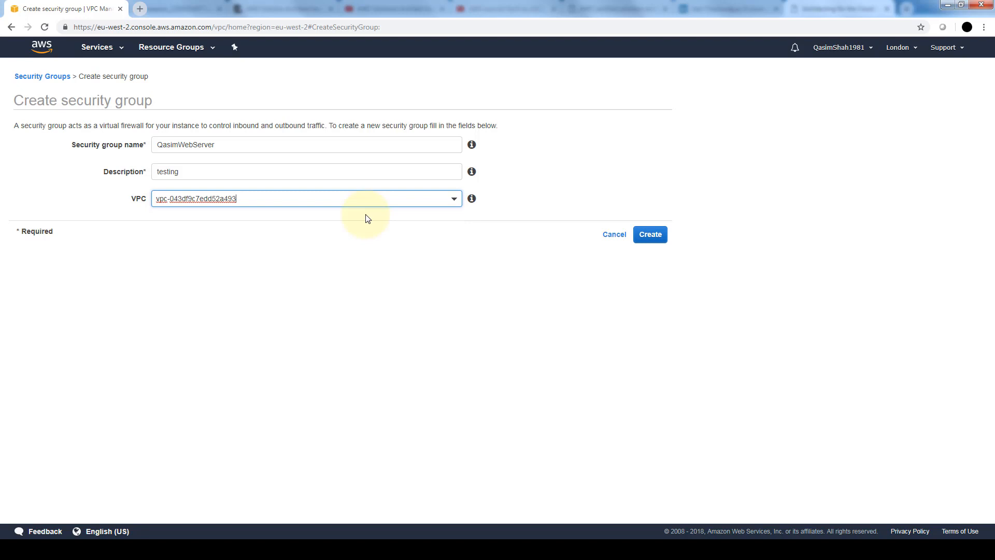
{"action": "left_click", "coordinate": [650, 234]}
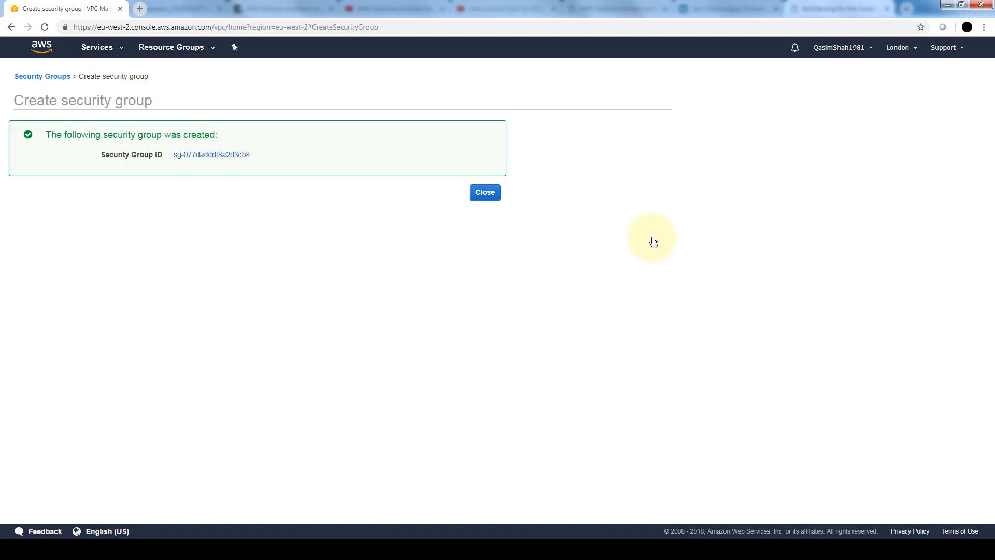
{"action": "left_click", "coordinate": [484, 192]}
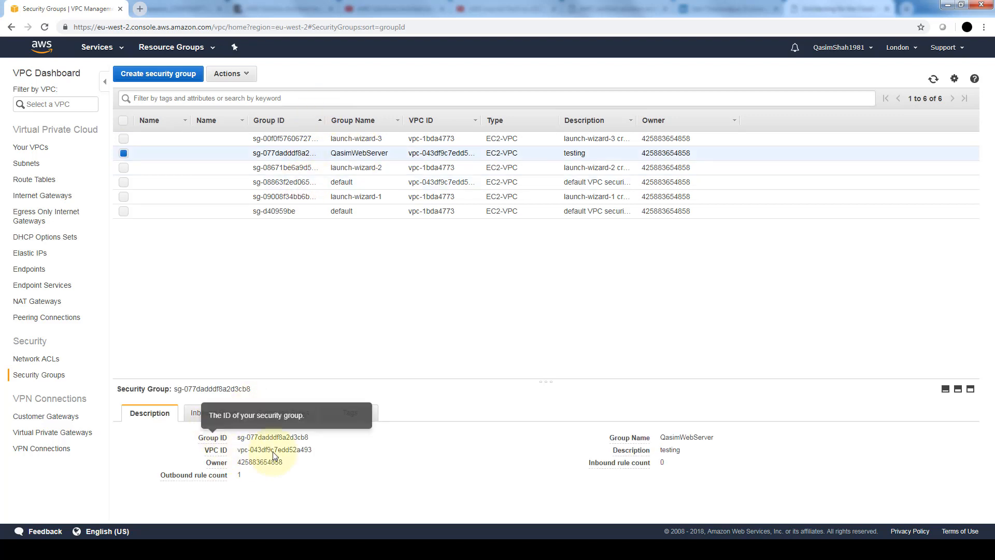
{"action": "mouse_move", "coordinate": [213, 412]}
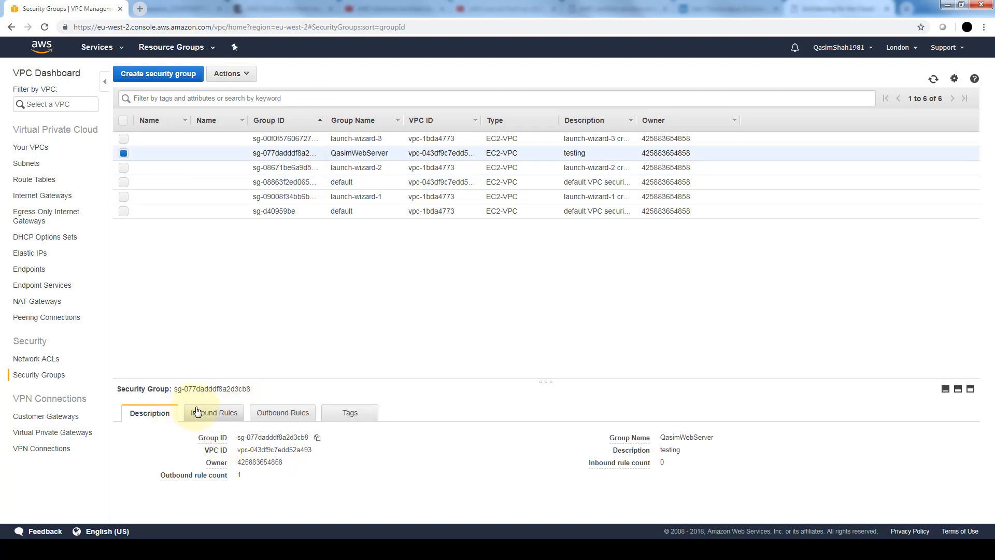
{"action": "left_click", "coordinate": [215, 412]}
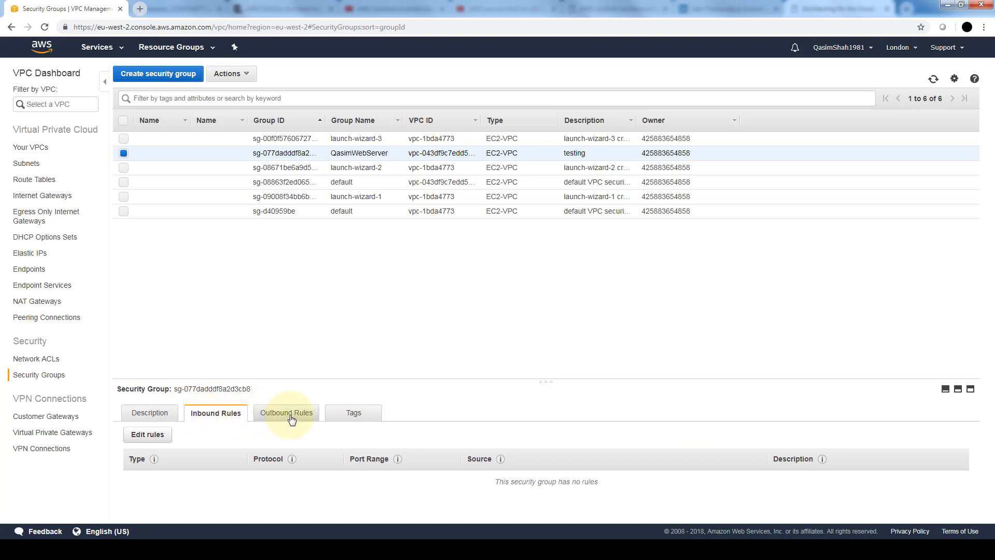
{"action": "left_click", "coordinate": [285, 412]}
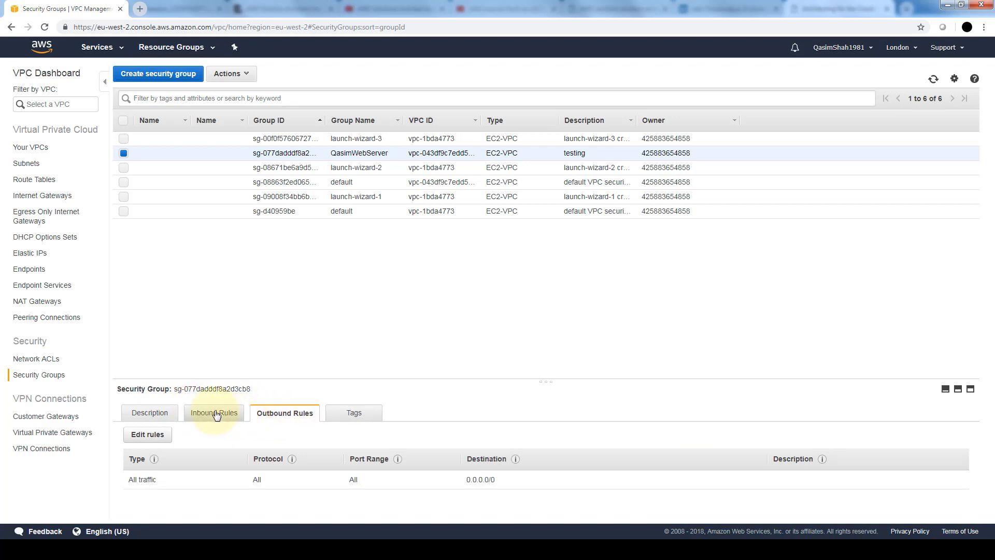
Add inbound rules to QasimWebServer allowing HTTP port 80 and HTTPS port 443 from anywhere.
{"action": "left_click", "coordinate": [147, 434]}
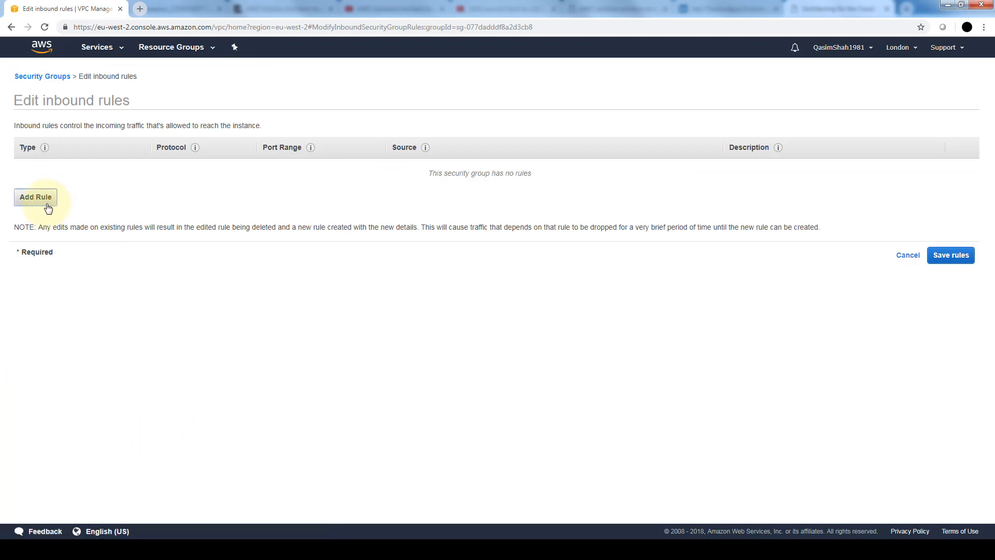
{"action": "left_click", "coordinate": [35, 197]}
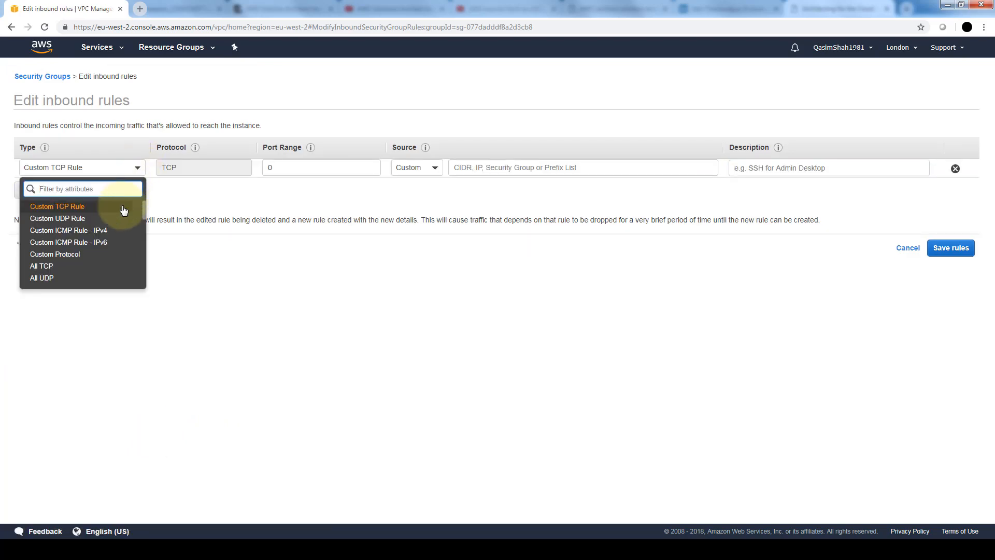
{"action": "scroll", "scroll_direction": "down", "scroll_amount": 3}
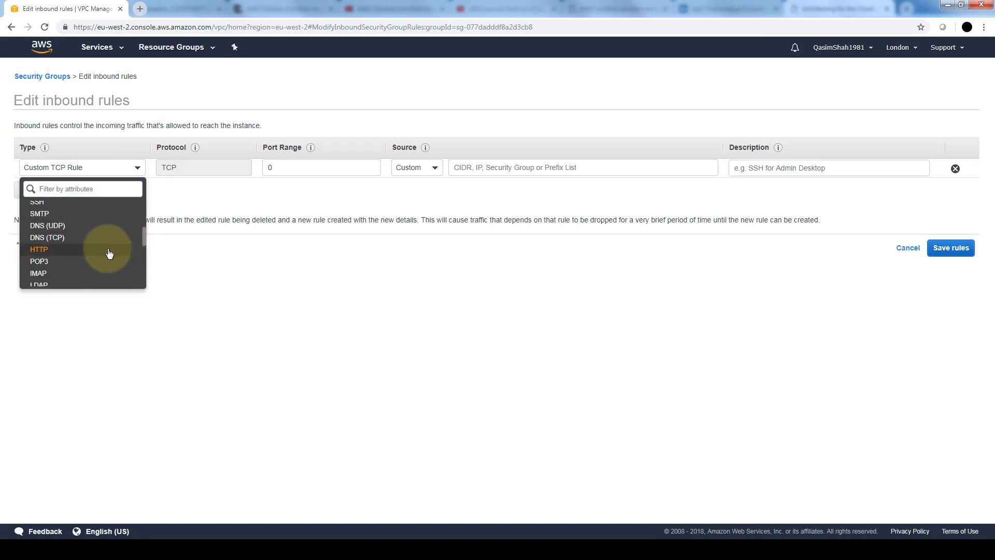
{"action": "left_click", "coordinate": [39, 249]}
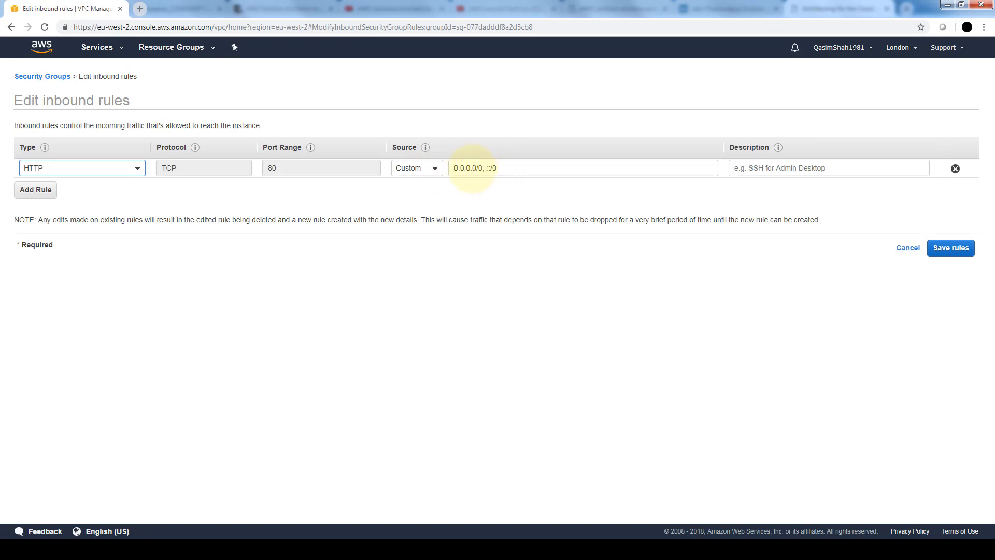
{"action": "mouse_move", "coordinate": [167, 190]}
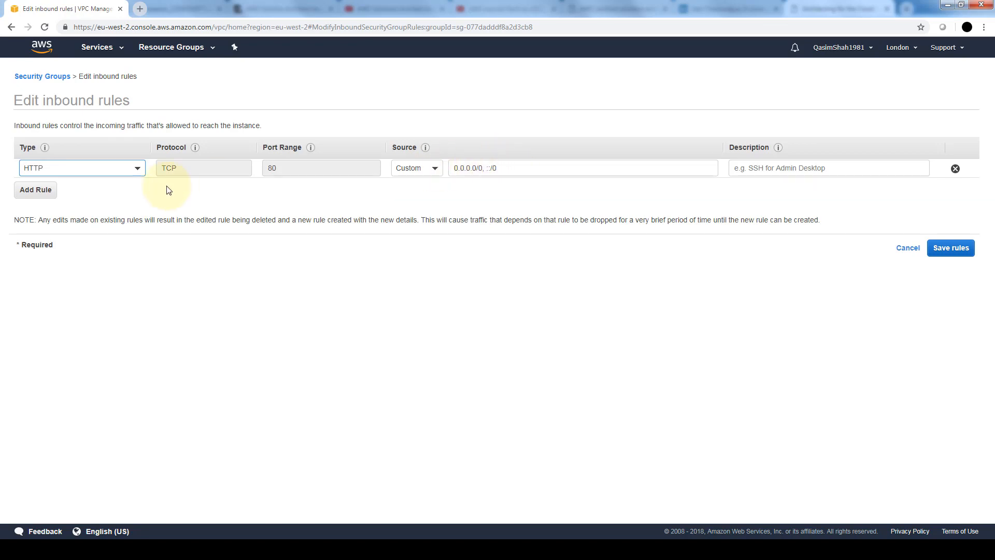
{"action": "left_click", "coordinate": [35, 190]}
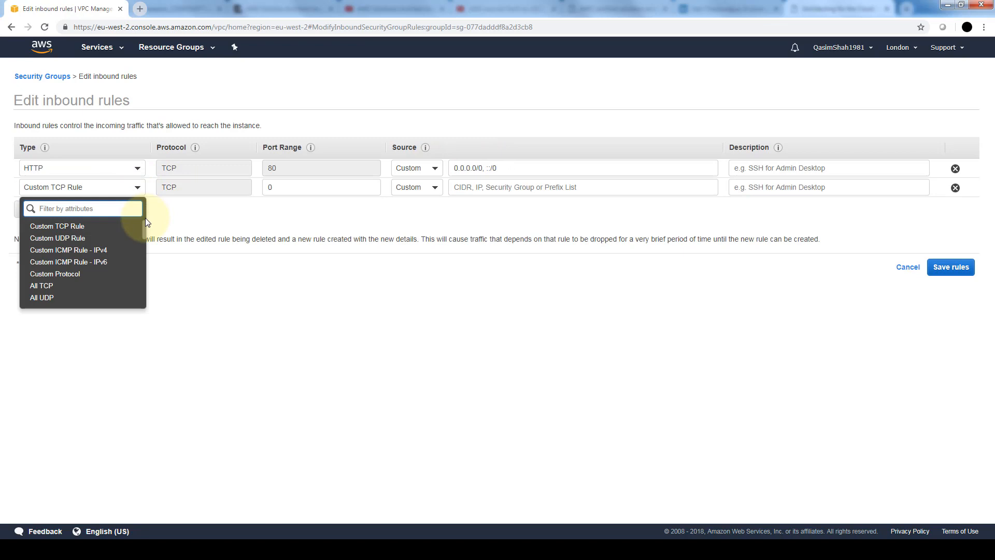
{"action": "scroll", "scroll_direction": "down", "scroll_amount": 3}
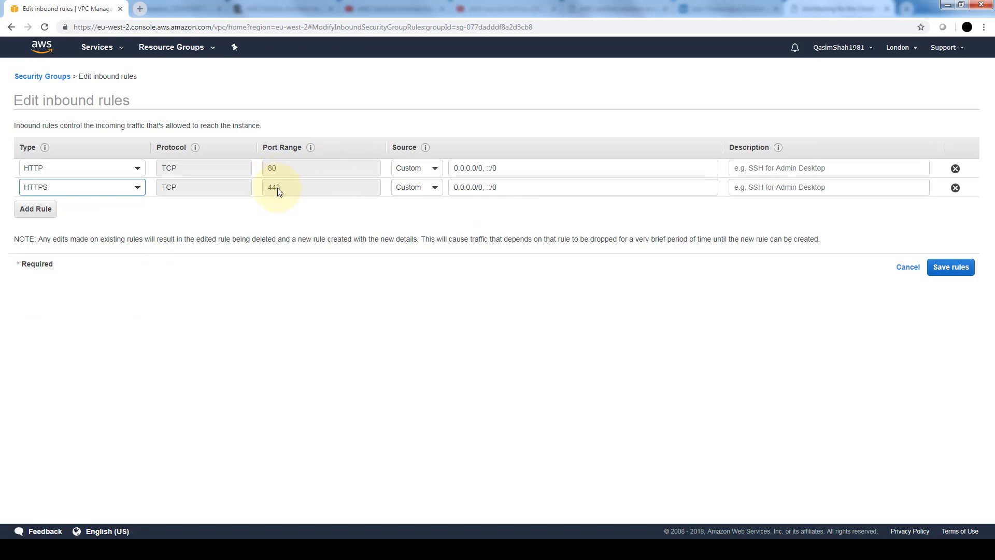
{"action": "type", "text": "3"}
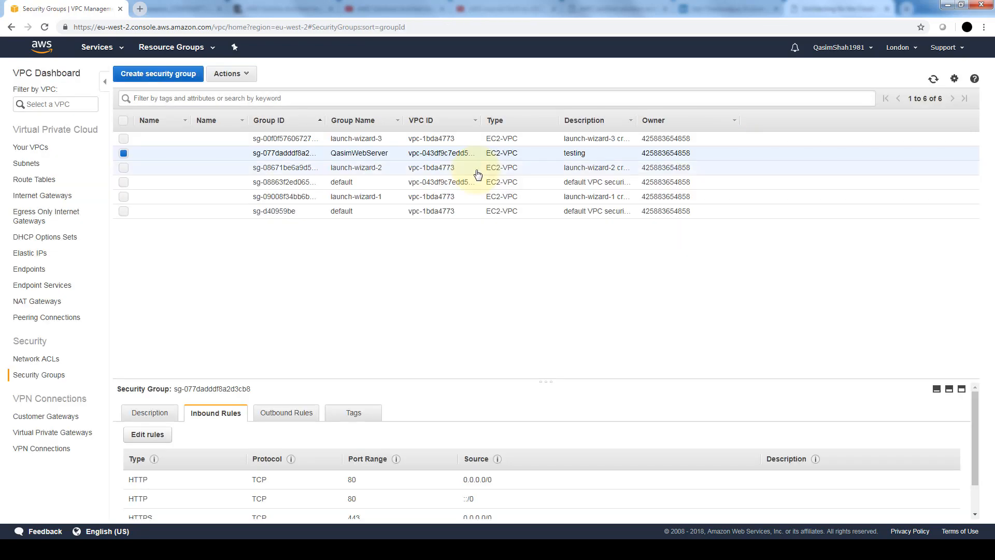
{"action": "mouse_move", "coordinate": [285, 266]}
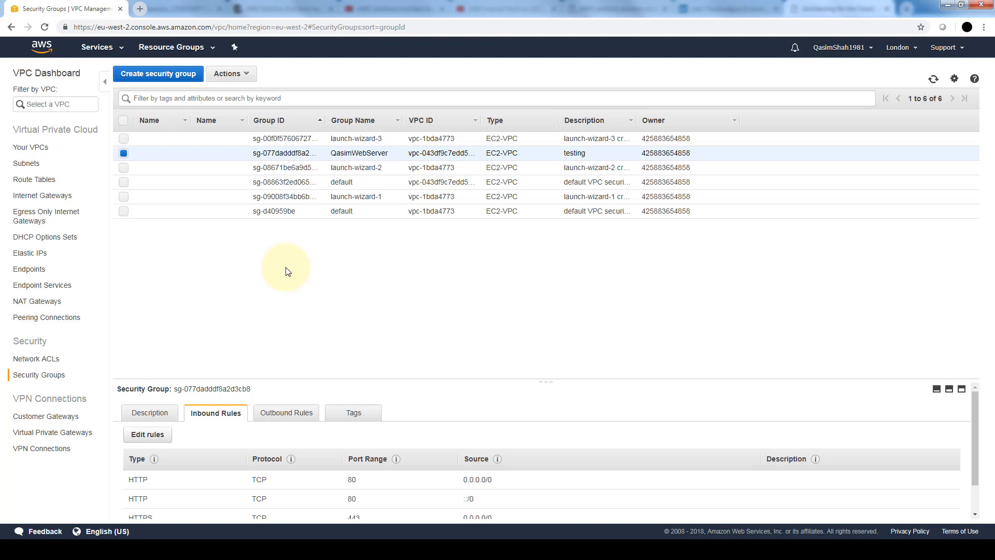
Go back to the VPC Dashboard summarising London's networking resources.
{"action": "left_click", "coordinate": [45, 73]}
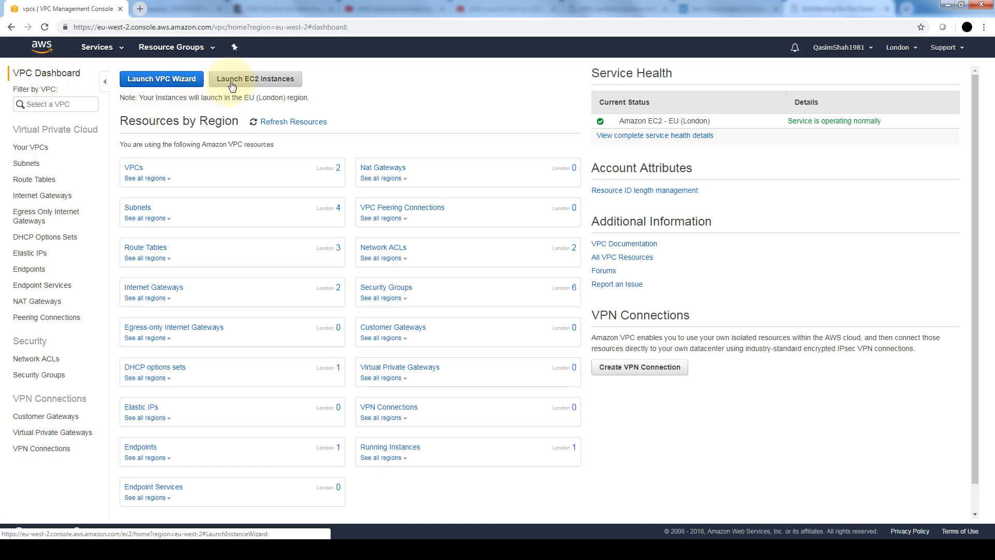
Start an EC2 launch with the Amazon Linux 2 image and reach instance details.
{"action": "left_click", "coordinate": [254, 79]}
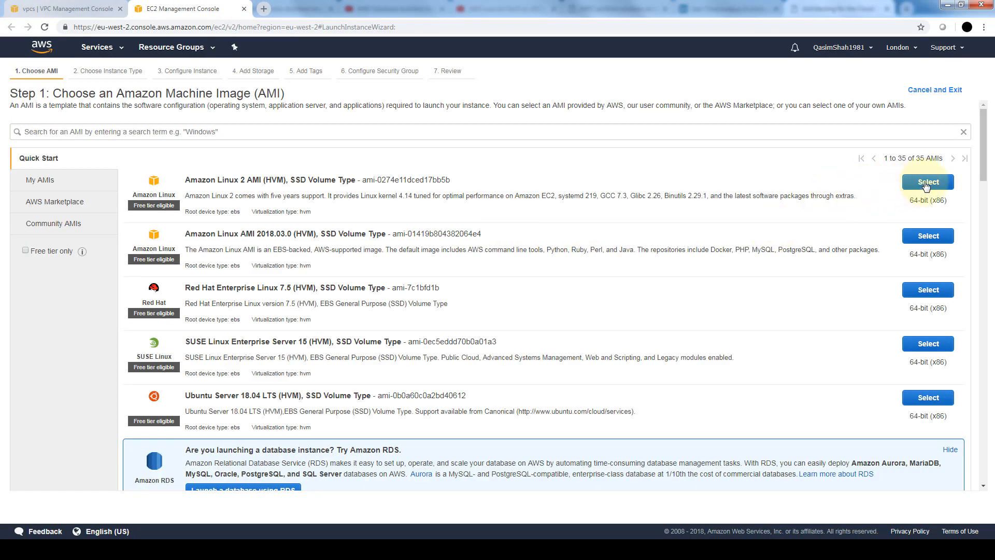
{"action": "left_click", "coordinate": [927, 181]}
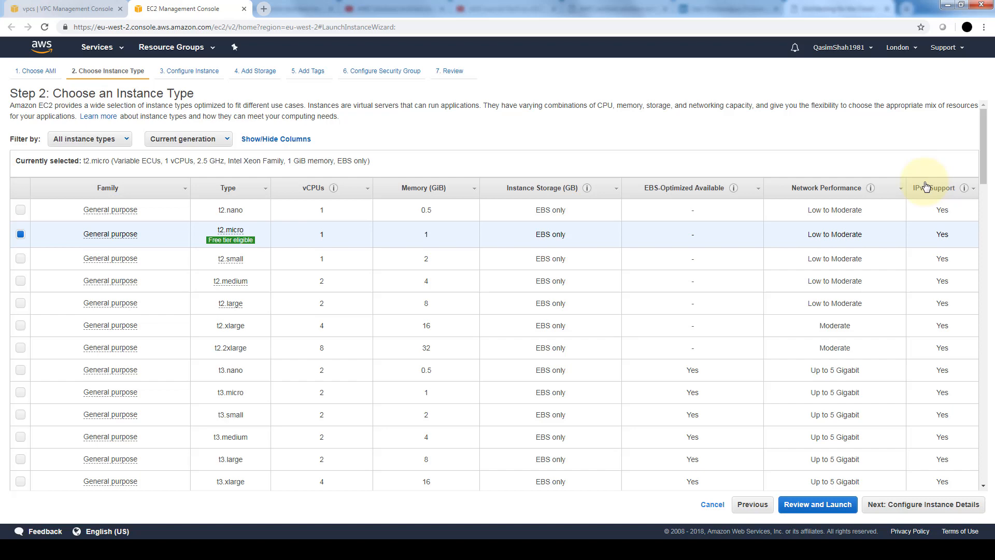
{"action": "mouse_move", "coordinate": [589, 229]}
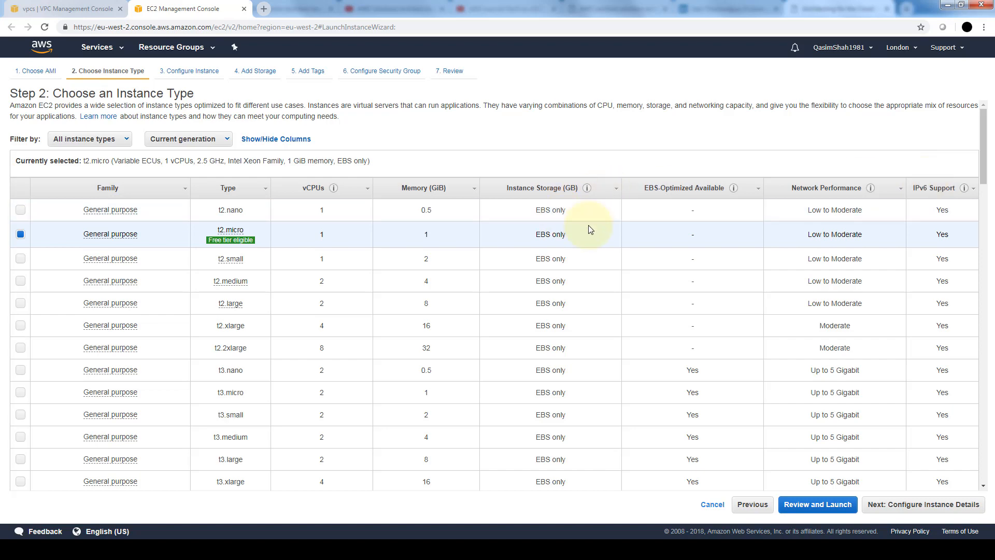
{"action": "left_click", "coordinate": [922, 504]}
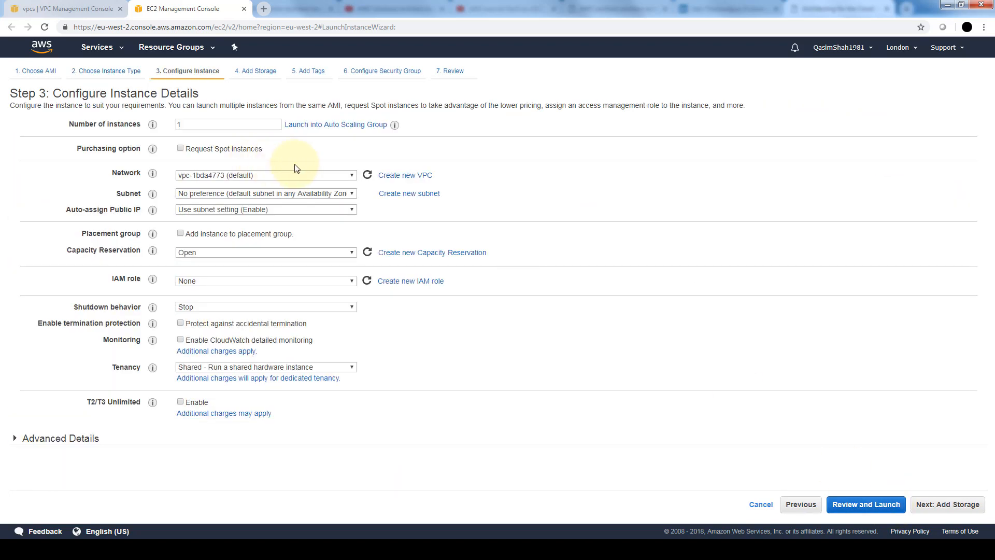
{"action": "mouse_move", "coordinate": [486, 356]}
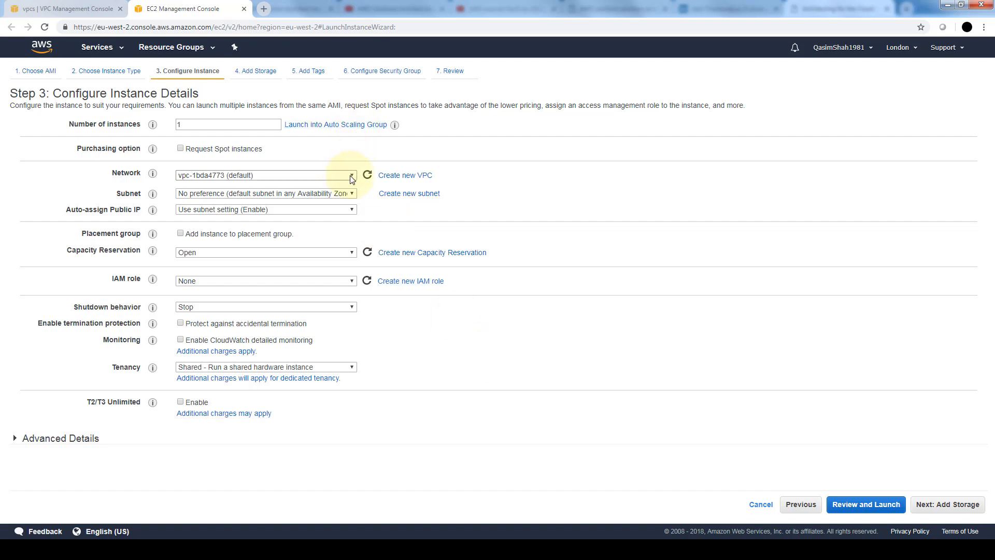
Place the t2.micro instance in QasimVPC's public subnet.
{"action": "left_click", "coordinate": [351, 175]}
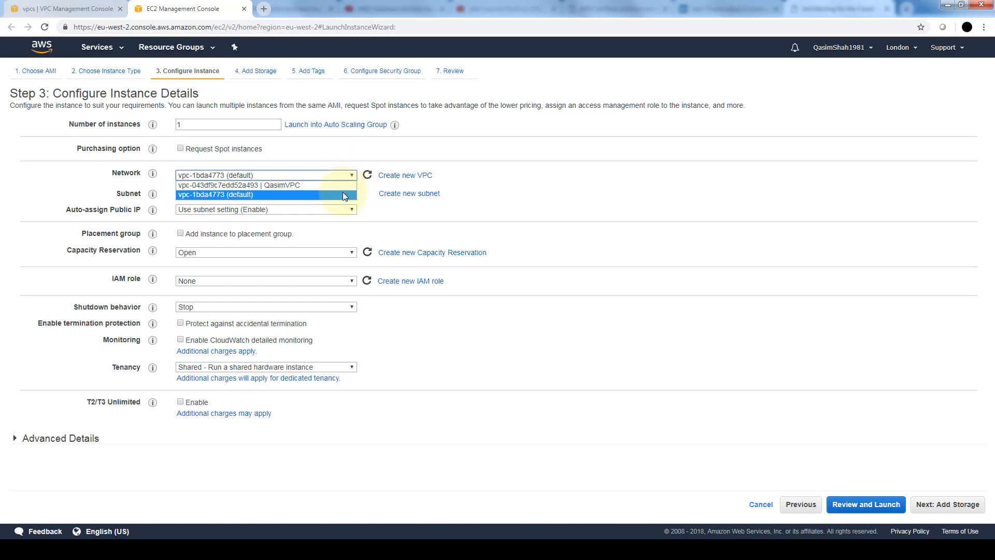
{"action": "mouse_move", "coordinate": [290, 201]}
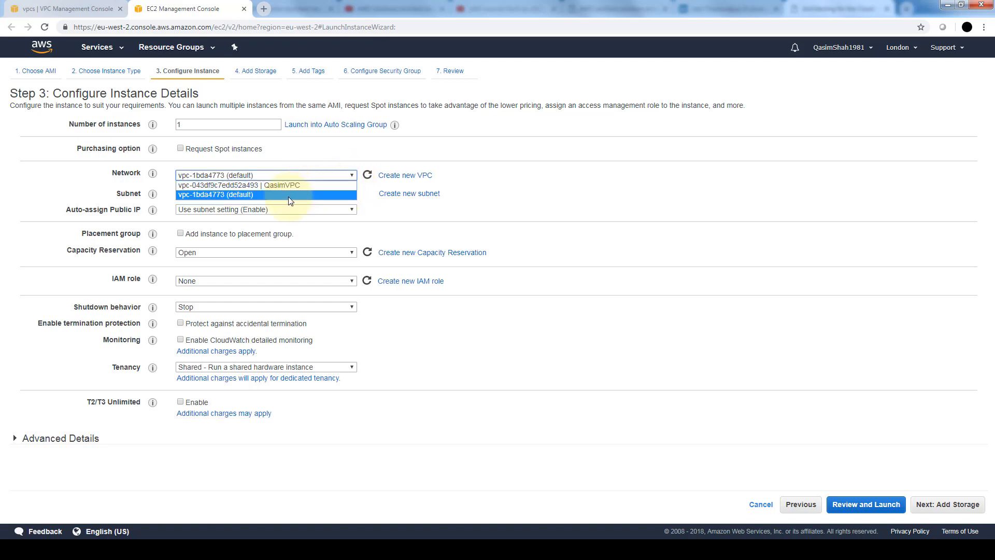
{"action": "mouse_move", "coordinate": [305, 184]}
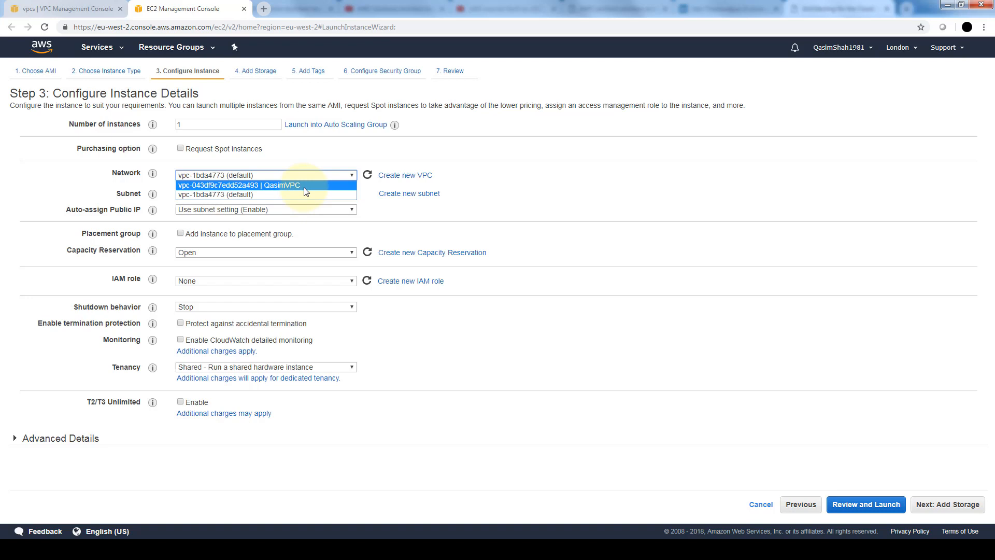
{"action": "left_click", "coordinate": [238, 184]}
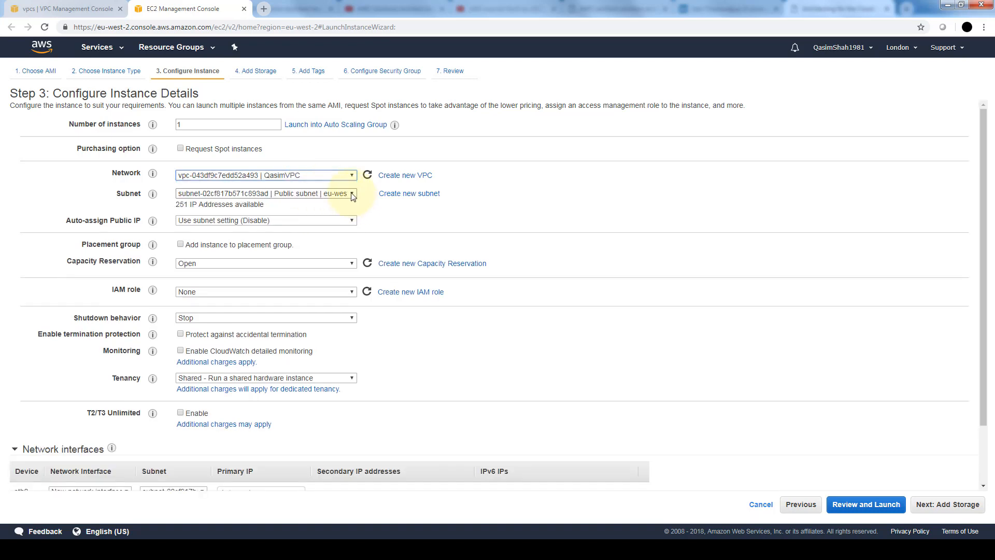
{"action": "left_click", "coordinate": [351, 193]}
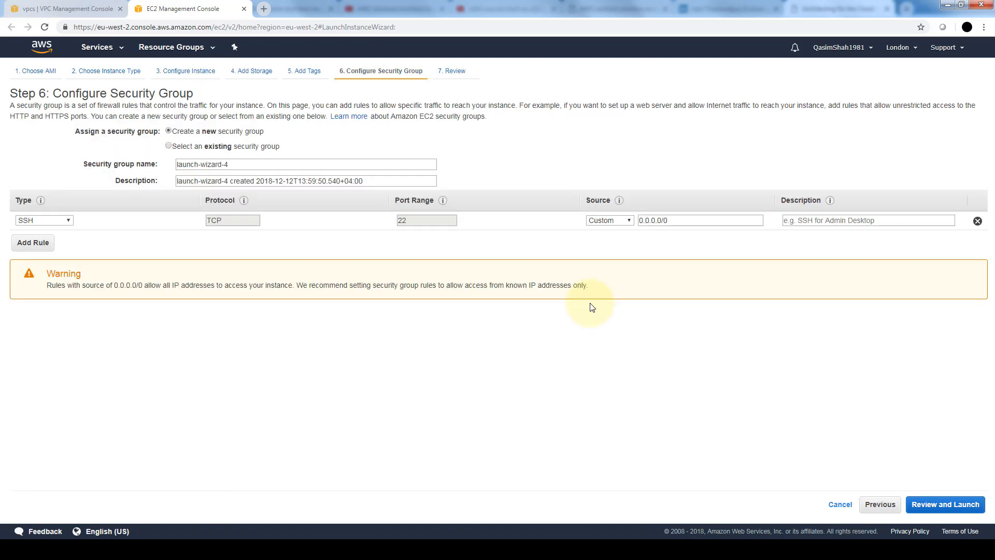
{"action": "mouse_move", "coordinate": [309, 161]}
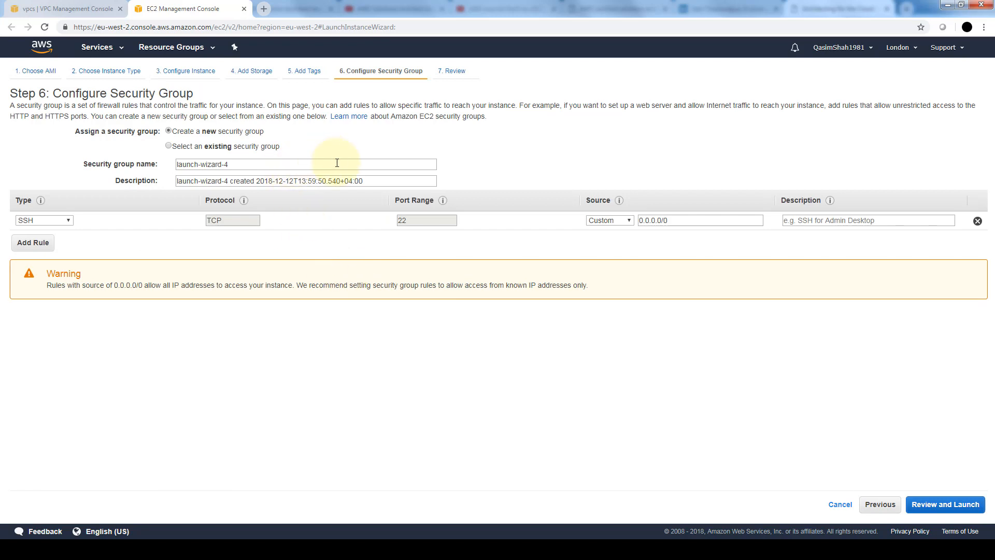
{"action": "mouse_move", "coordinate": [253, 139]}
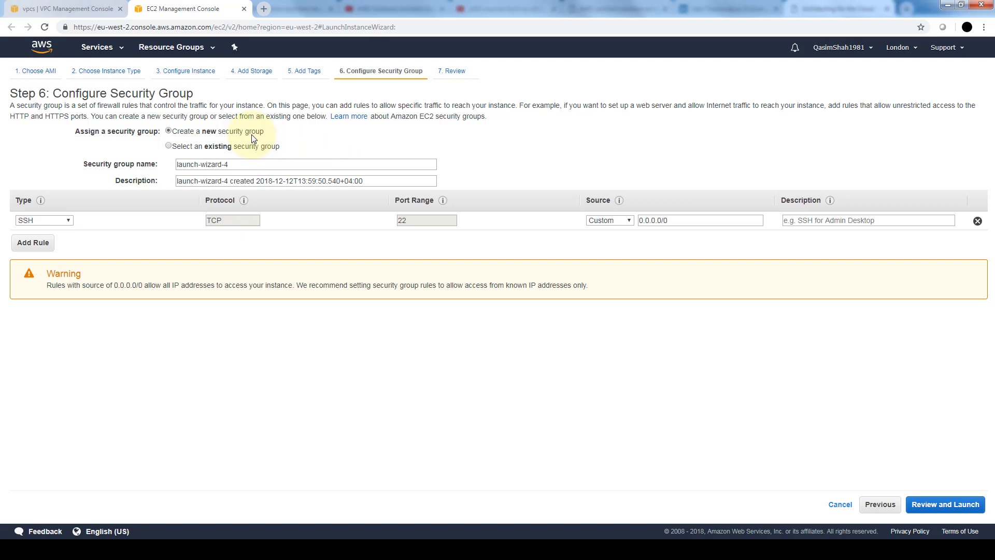
Attach the existing QasimWebServer security group with its HTTP/HTTPS rules to the instance.
{"action": "left_click", "coordinate": [169, 145]}
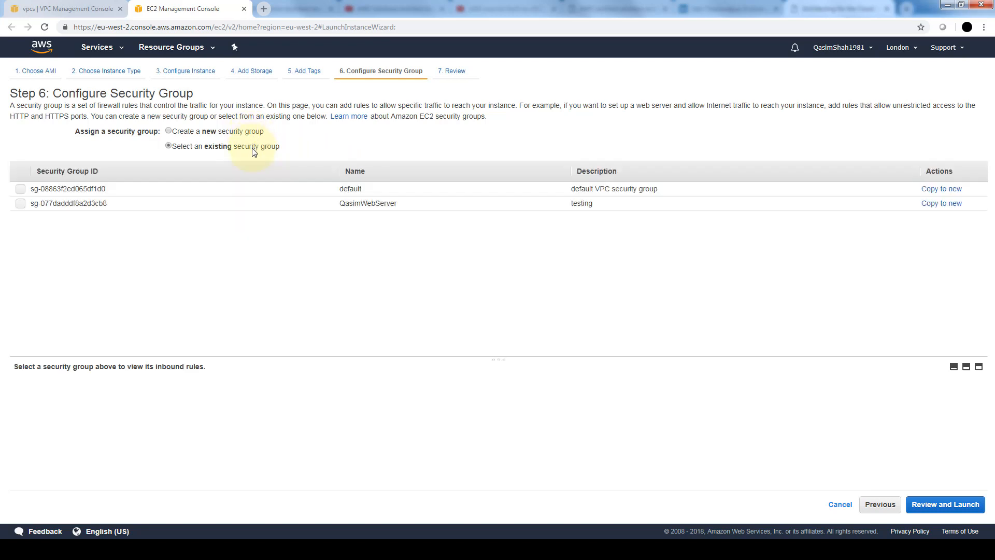
{"action": "mouse_move", "coordinate": [232, 152]}
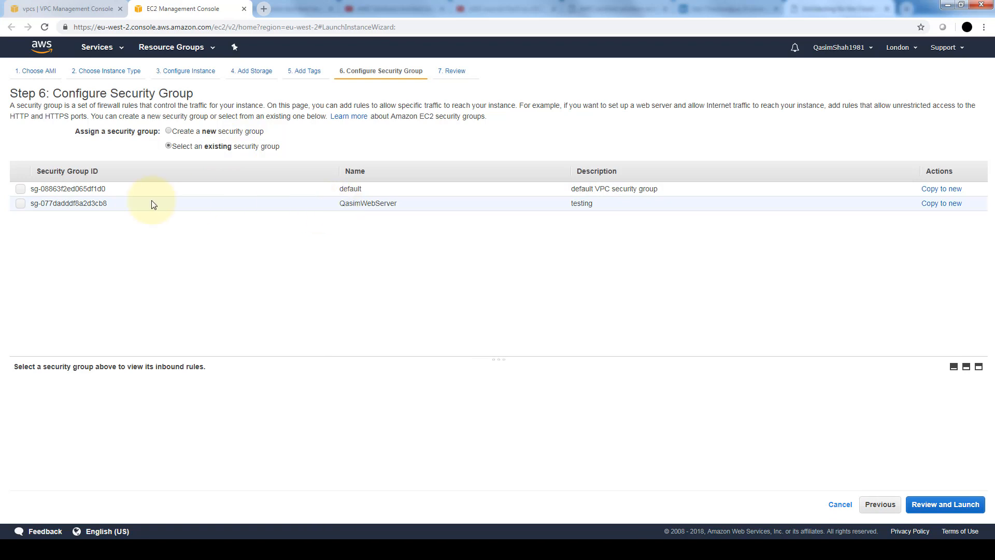
{"action": "left_click", "coordinate": [20, 203]}
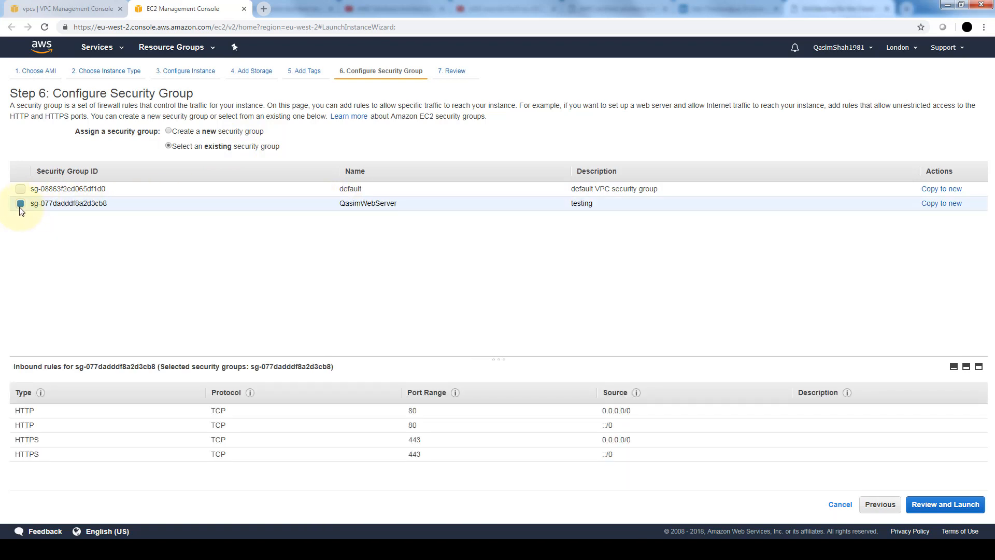
{"action": "mouse_move", "coordinate": [120, 405]}
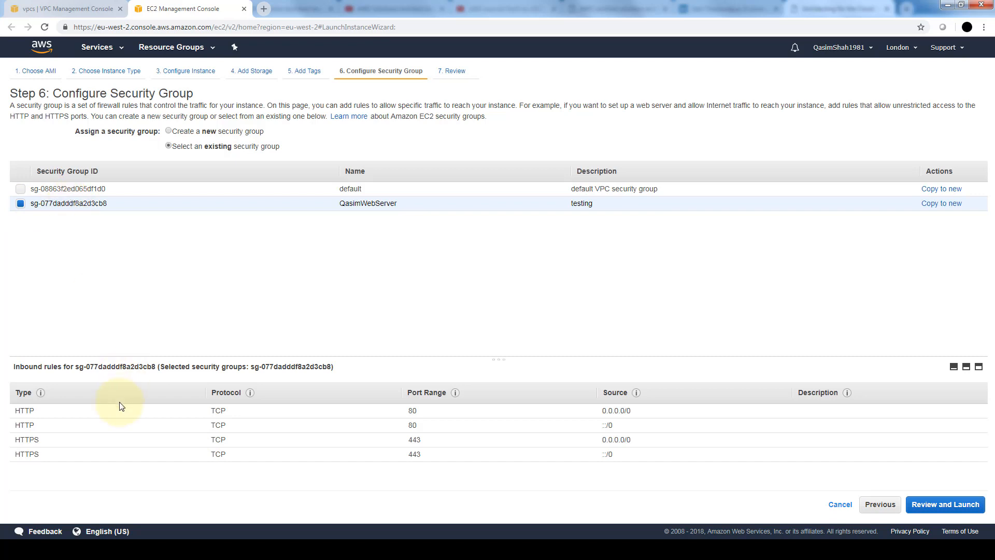
{"action": "mouse_move", "coordinate": [156, 439]}
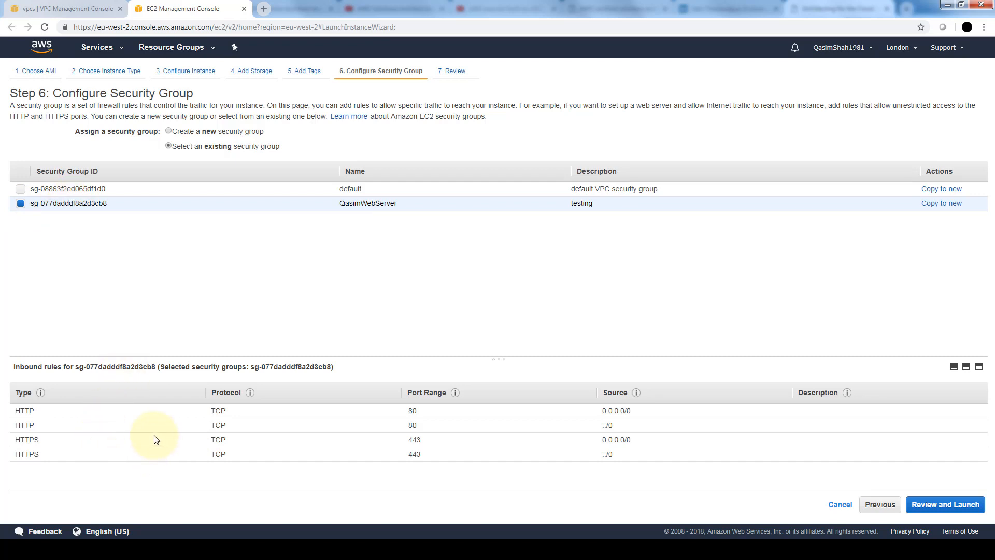
{"action": "mouse_move", "coordinate": [160, 426]}
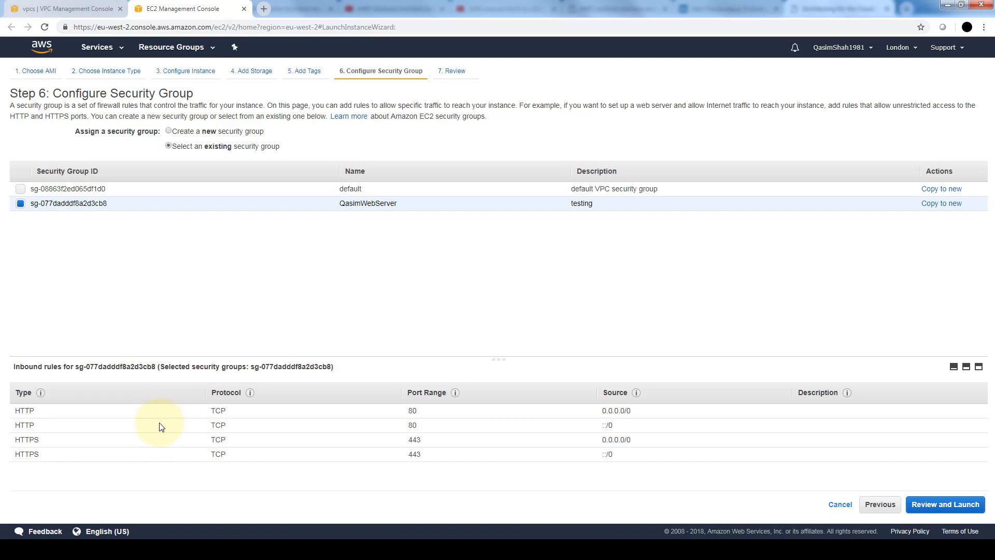
{"action": "mouse_move", "coordinate": [160, 449]}
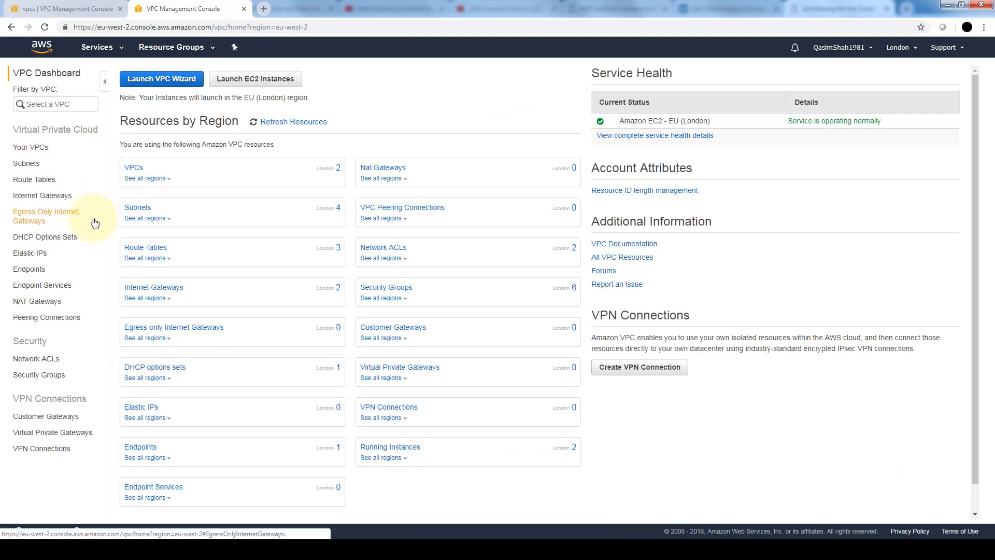
Open Elastic IPs from the VPC sidebar, showing no addresses in the London region.
{"action": "left_click", "coordinate": [29, 252]}
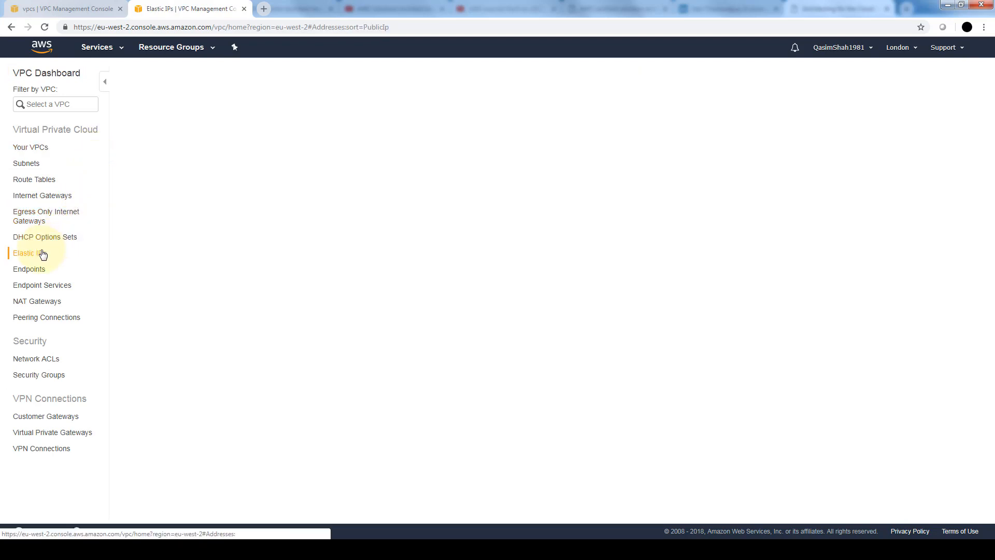
{"action": "left_click", "coordinate": [29, 253]}
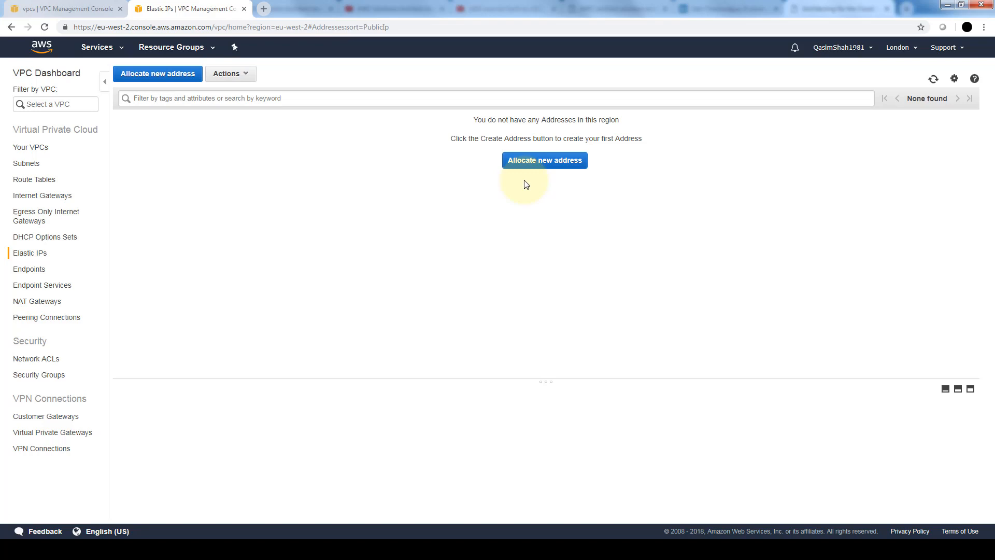
{"action": "mouse_move", "coordinate": [266, 229]}
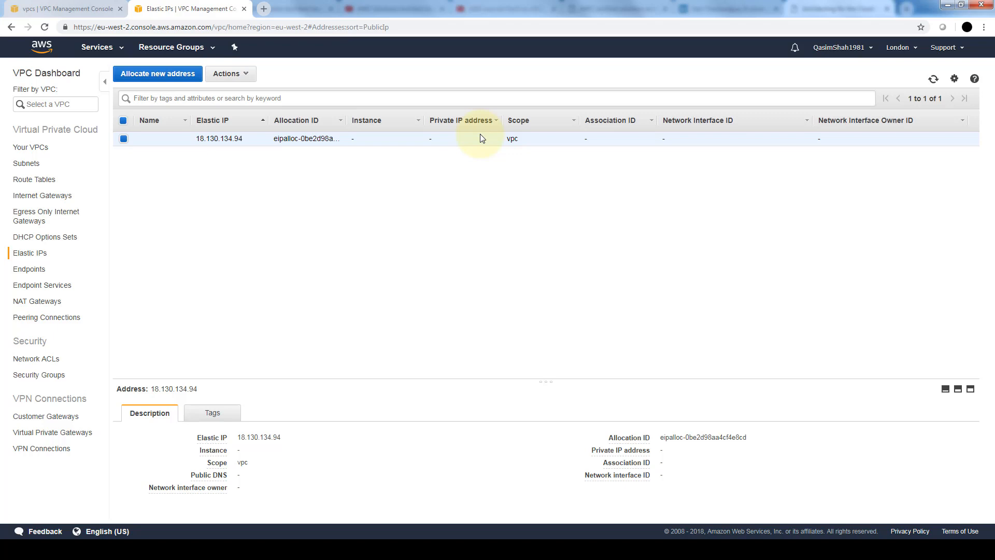
{"action": "mouse_move", "coordinate": [299, 164]}
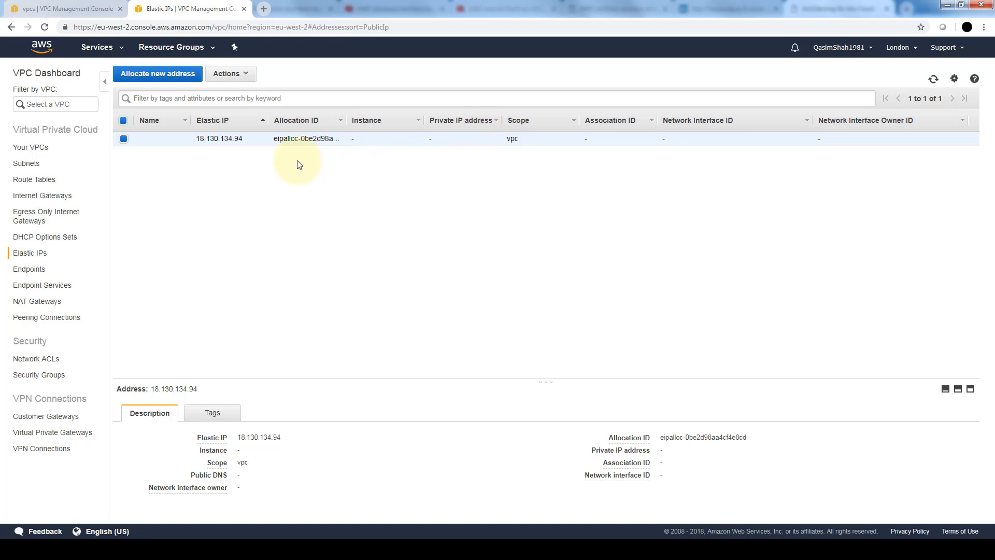
{"action": "mouse_move", "coordinate": [265, 209]}
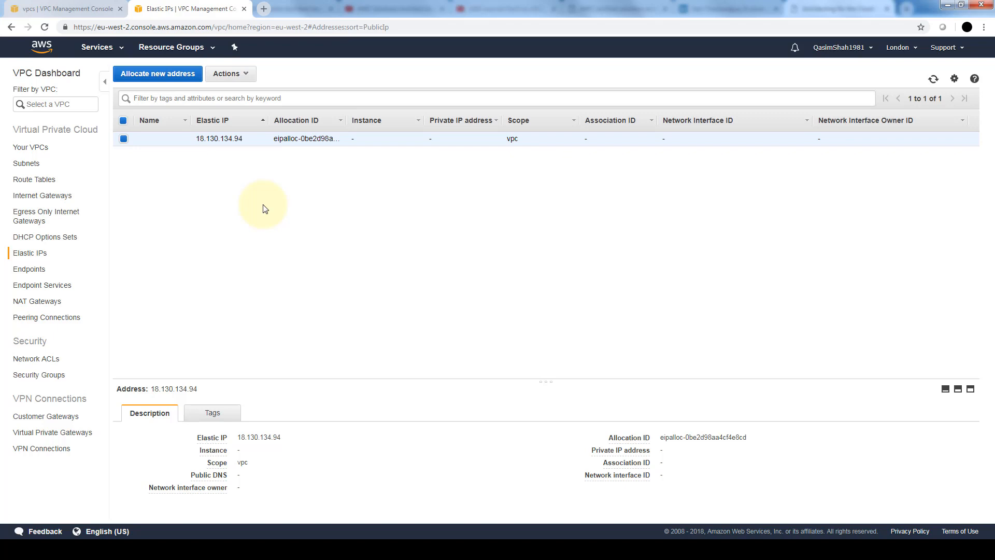
{"action": "mouse_move", "coordinate": [139, 291]}
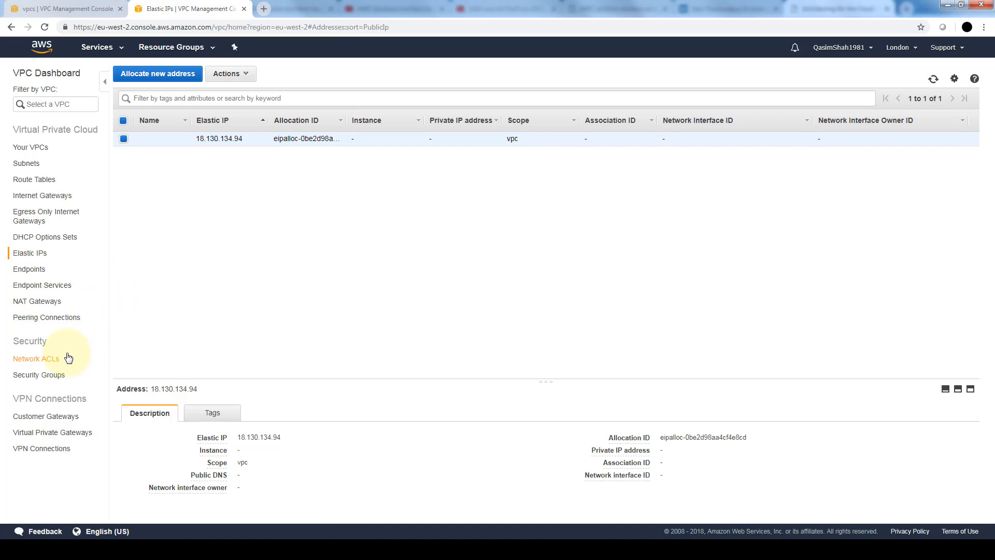
{"action": "mouse_move", "coordinate": [36, 359]}
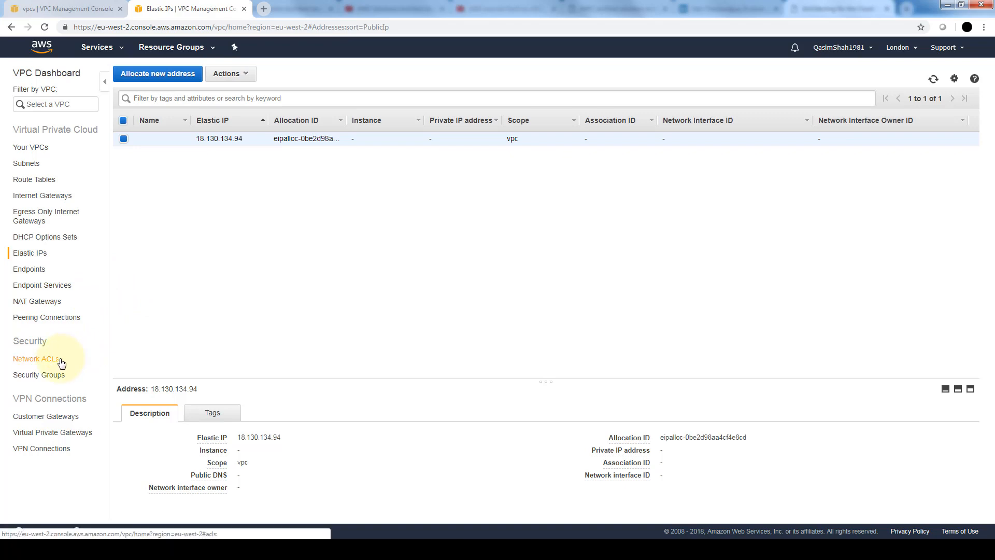
{"action": "mouse_move", "coordinate": [73, 366]}
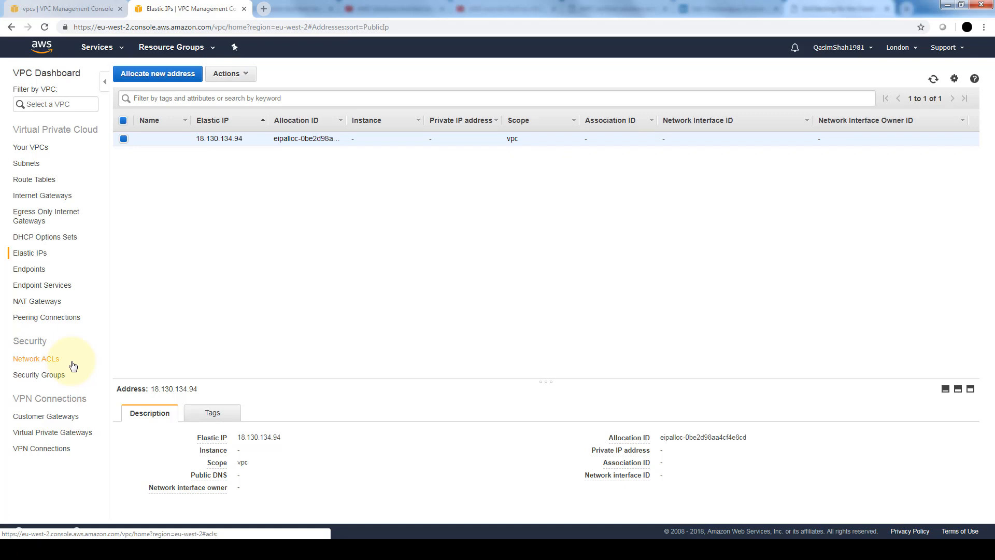
{"action": "mouse_move", "coordinate": [40, 374]}
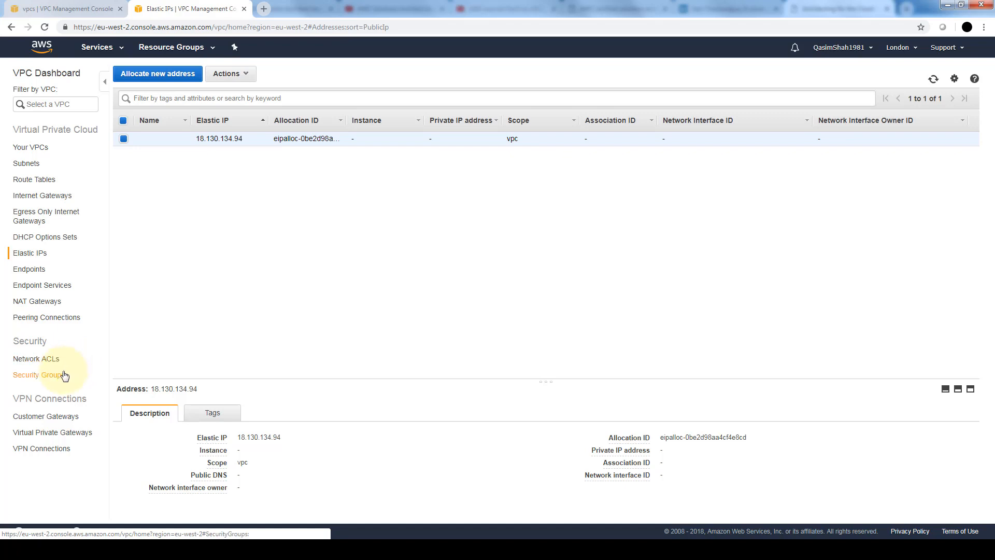
{"action": "mouse_move", "coordinate": [72, 381]}
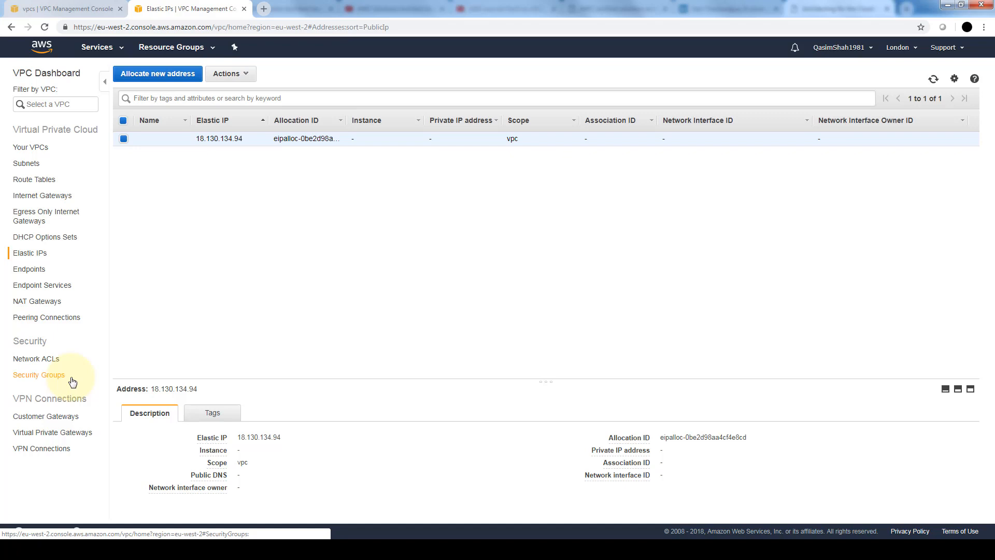
{"action": "mouse_move", "coordinate": [60, 362]}
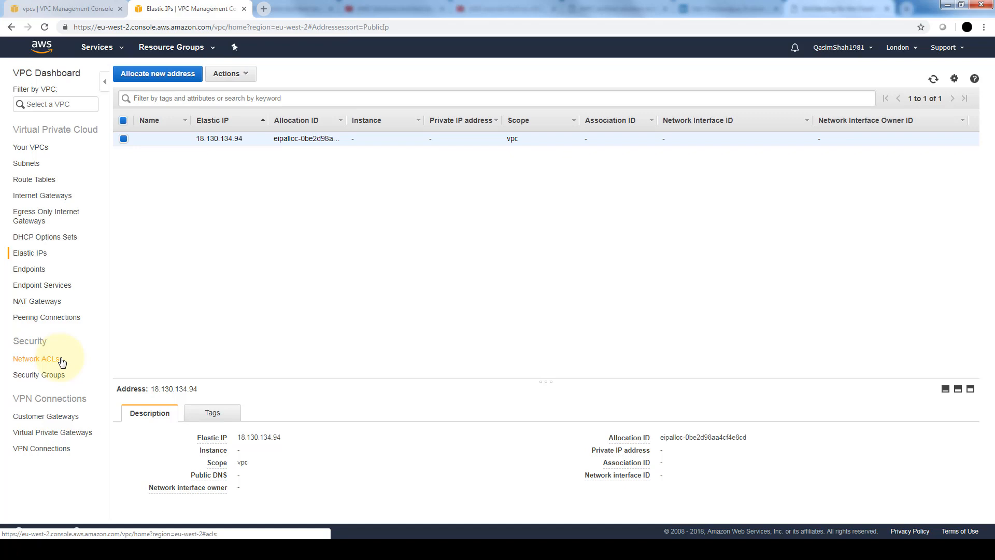
{"action": "mouse_move", "coordinate": [90, 337]}
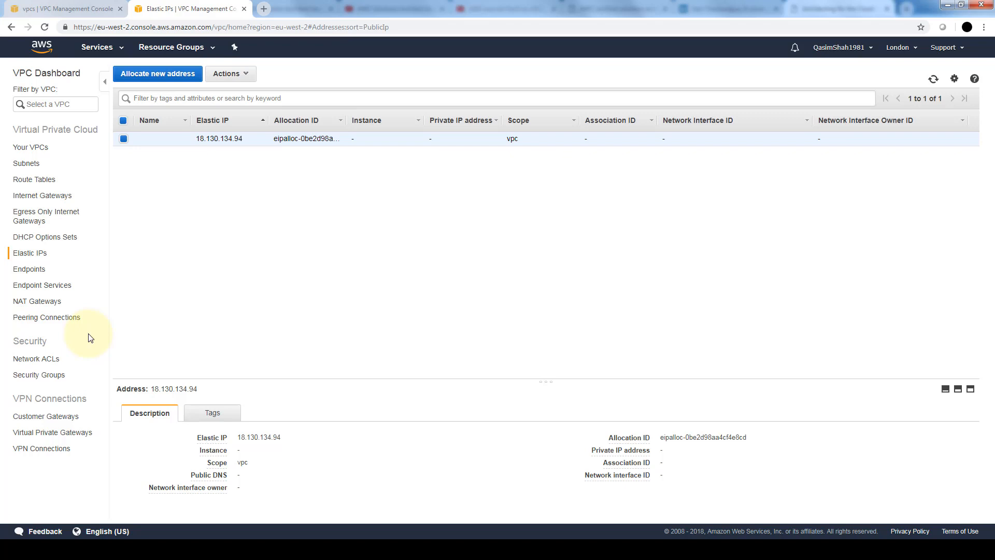
{"action": "mouse_move", "coordinate": [71, 324]}
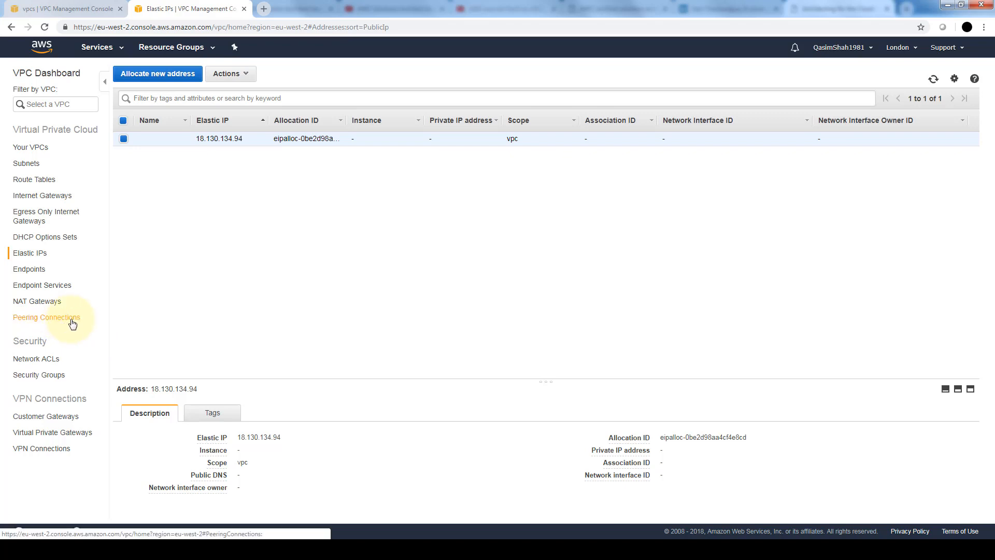
{"action": "mouse_move", "coordinate": [82, 321]}
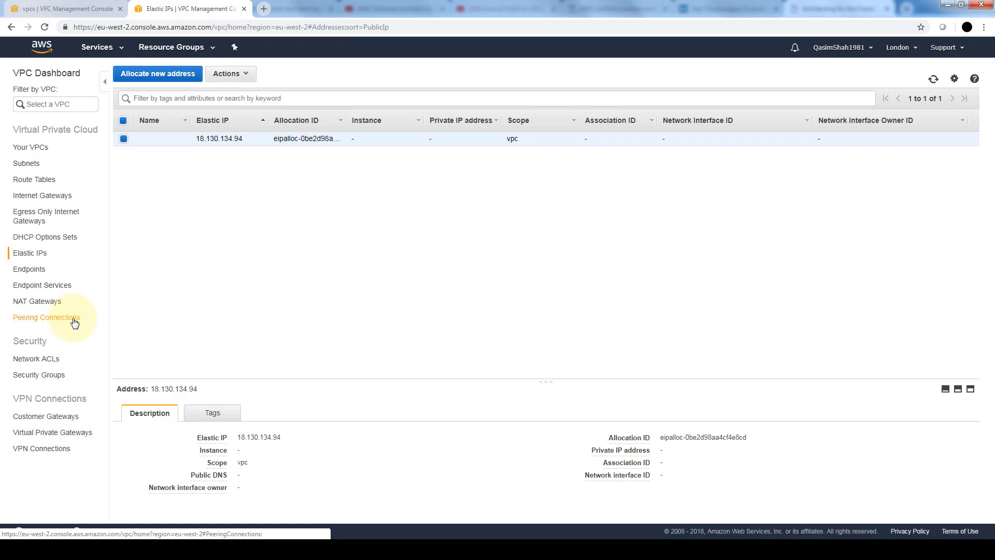
{"action": "mouse_move", "coordinate": [60, 305]}
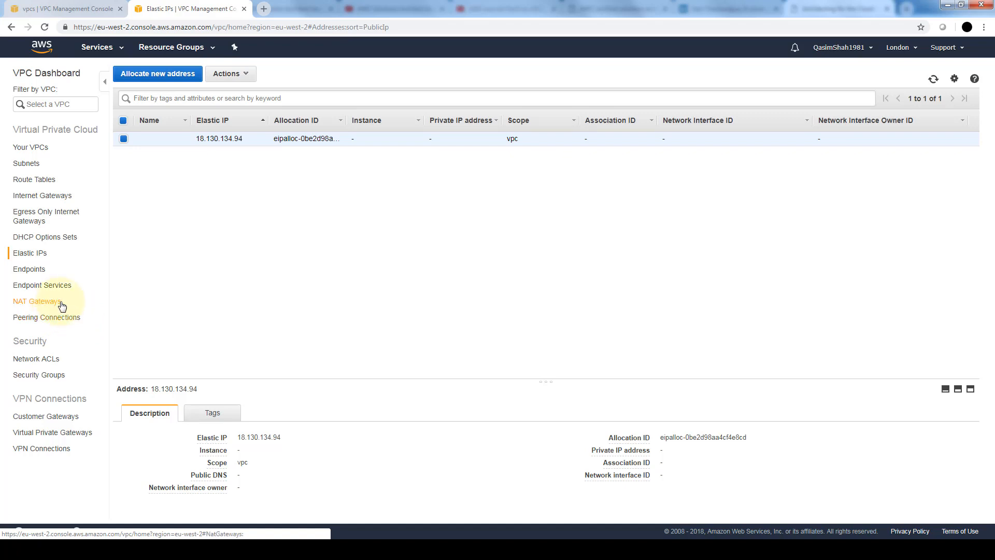